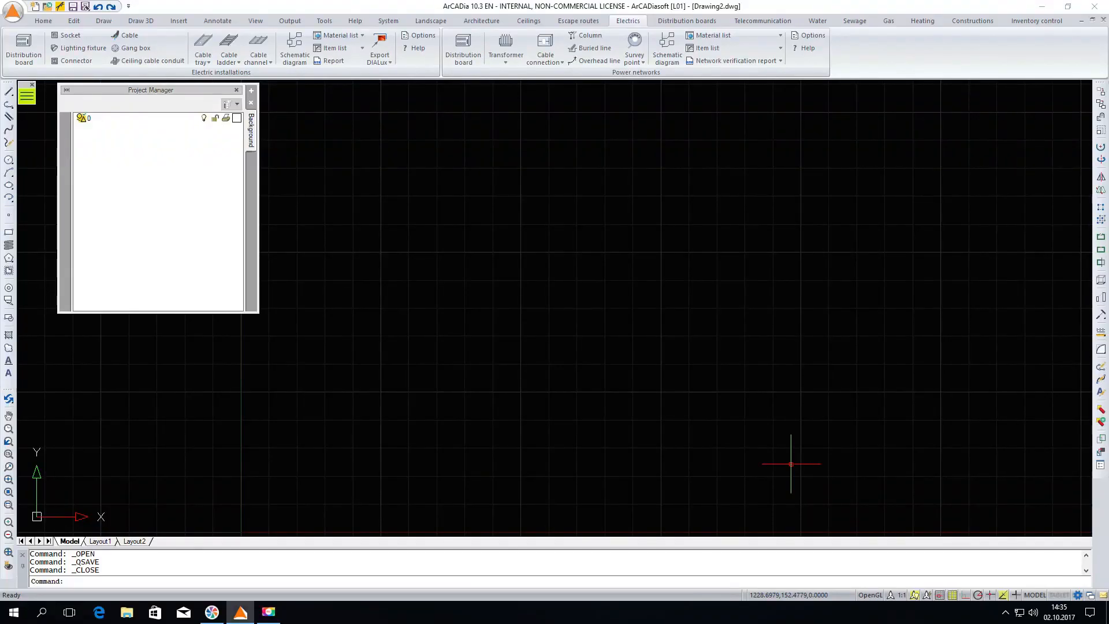
{"action": "mouse_move", "coordinate": [686, 346]}
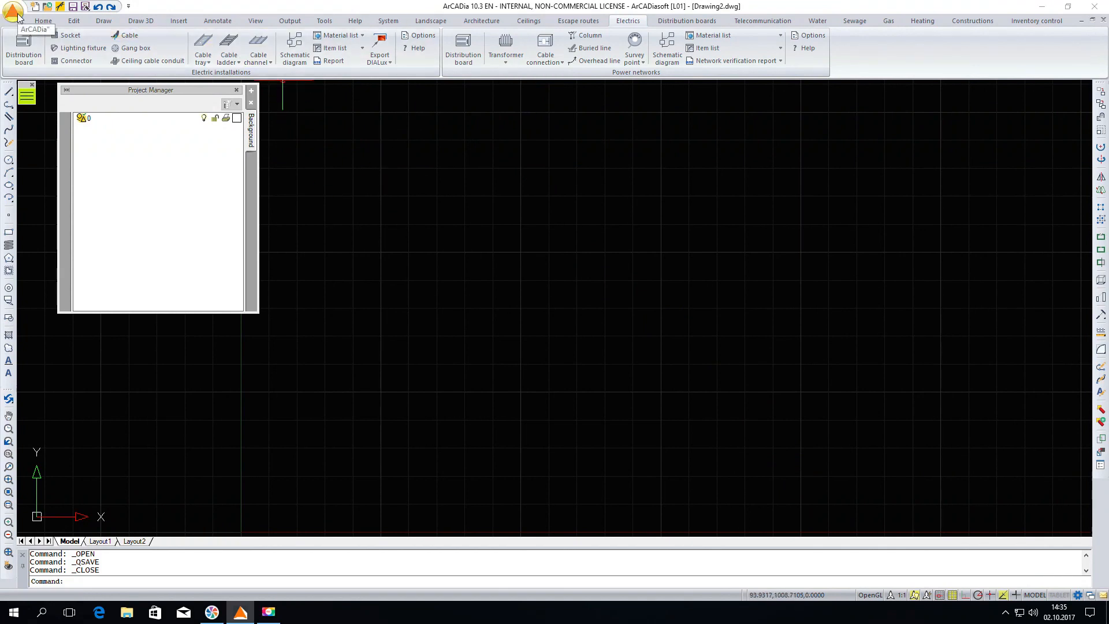
Open the ArCADia-ELECTRIC INSTALLATION drawing of the apartment floor plan.
{"action": "left_click", "coordinate": [13, 8]}
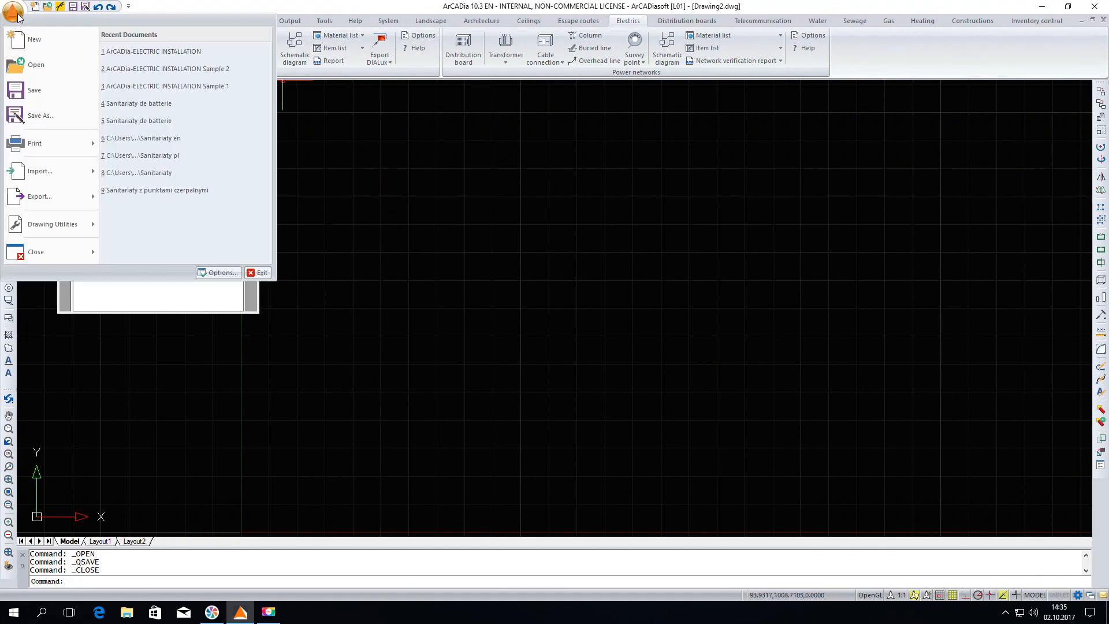
{"action": "left_click", "coordinate": [35, 64]}
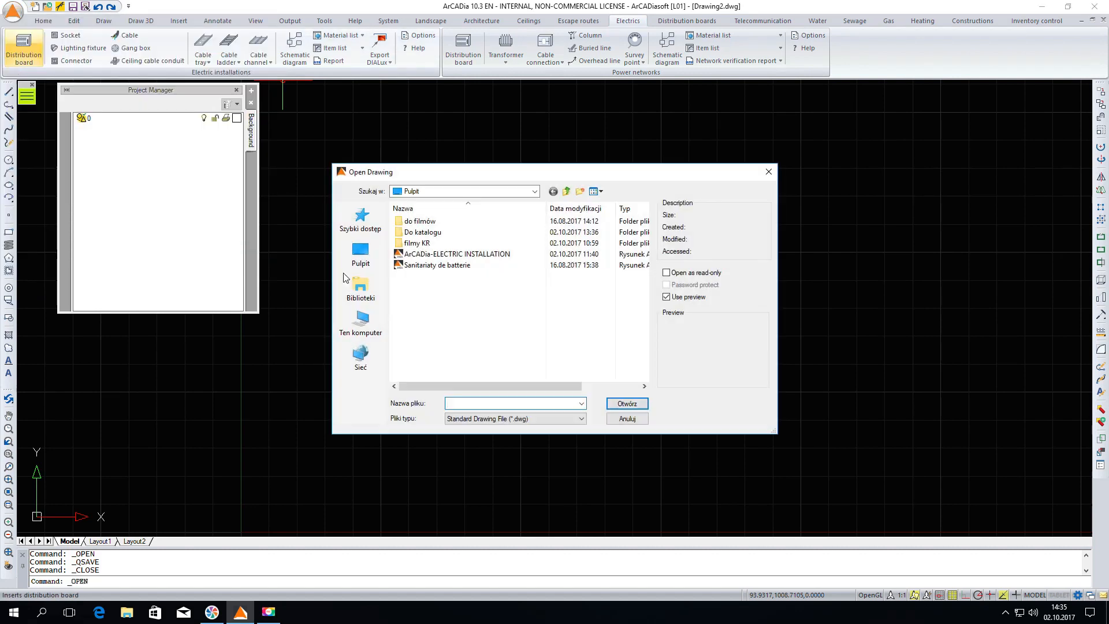
{"action": "left_click", "coordinate": [625, 403]}
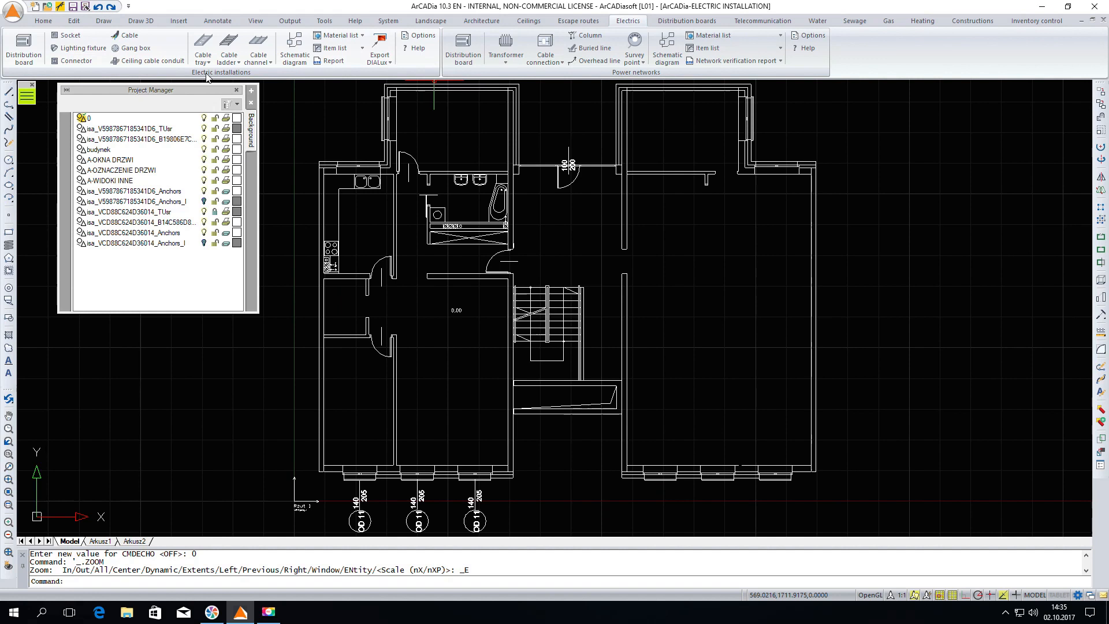
{"action": "mouse_move", "coordinate": [67, 70]}
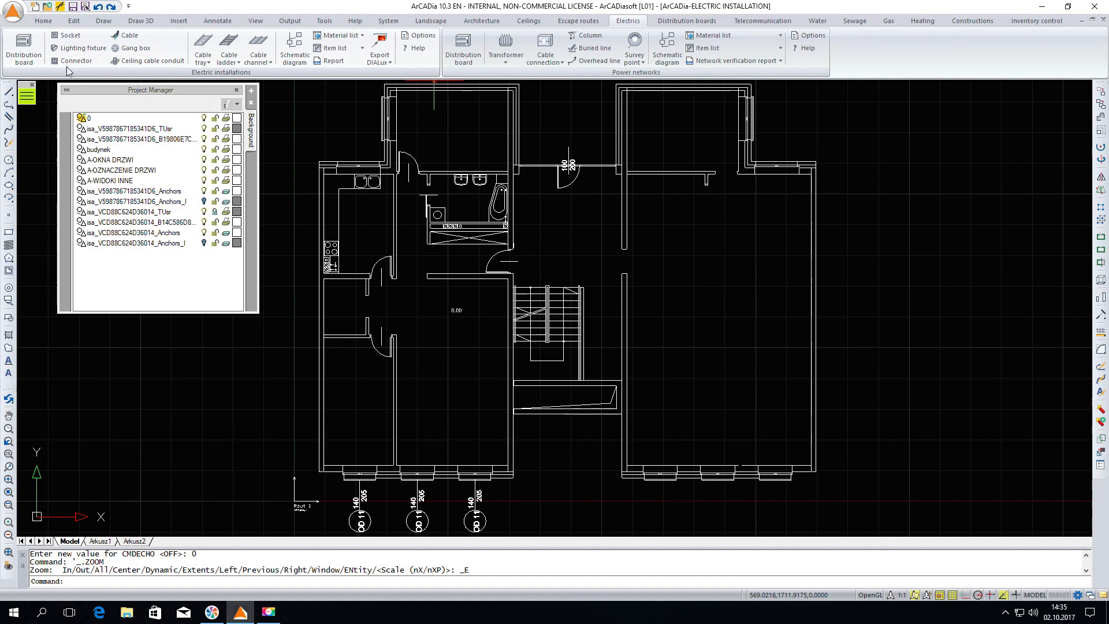
{"action": "mouse_move", "coordinate": [23, 49]}
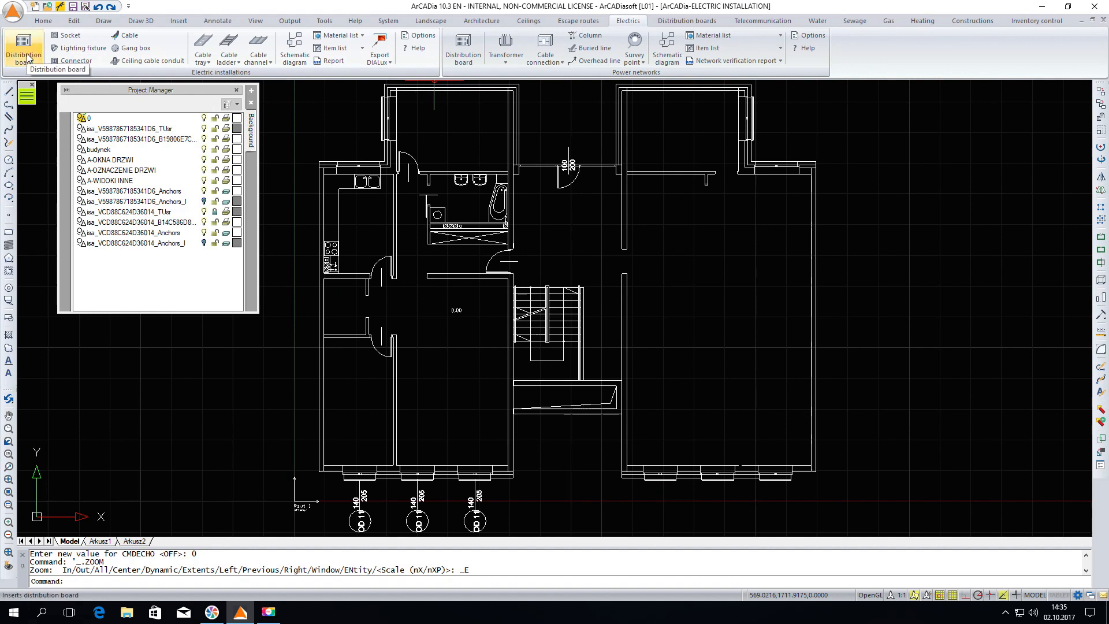
Start inserting a distribution board with a 120 cm installation level.
{"action": "left_click", "coordinate": [23, 49]}
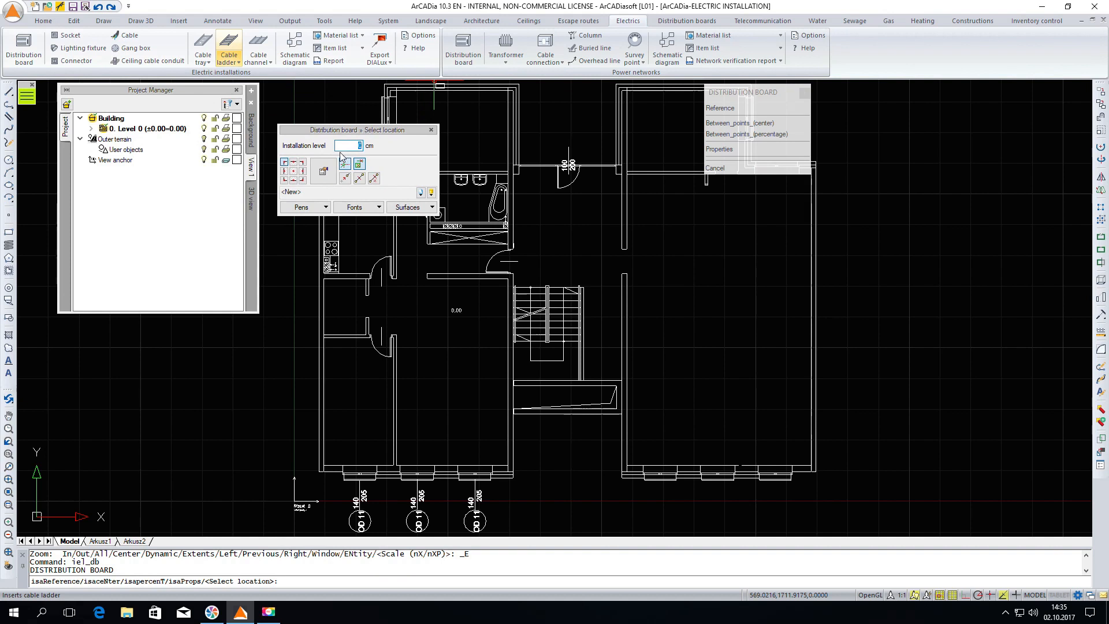
{"action": "left_click", "coordinate": [347, 146]}
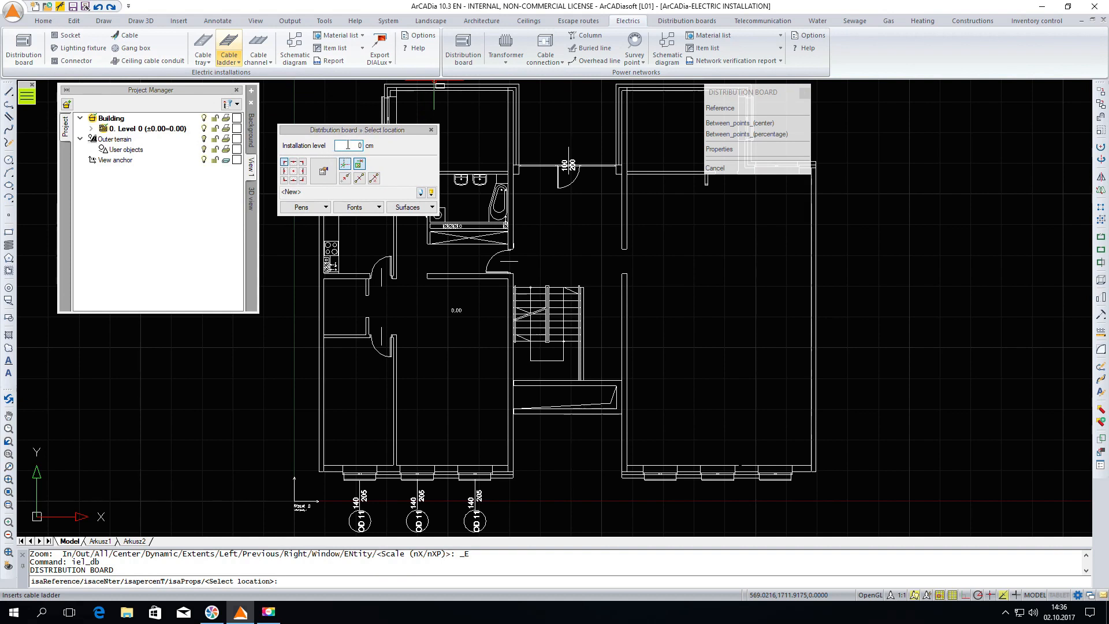
{"action": "type", "text": "120"}
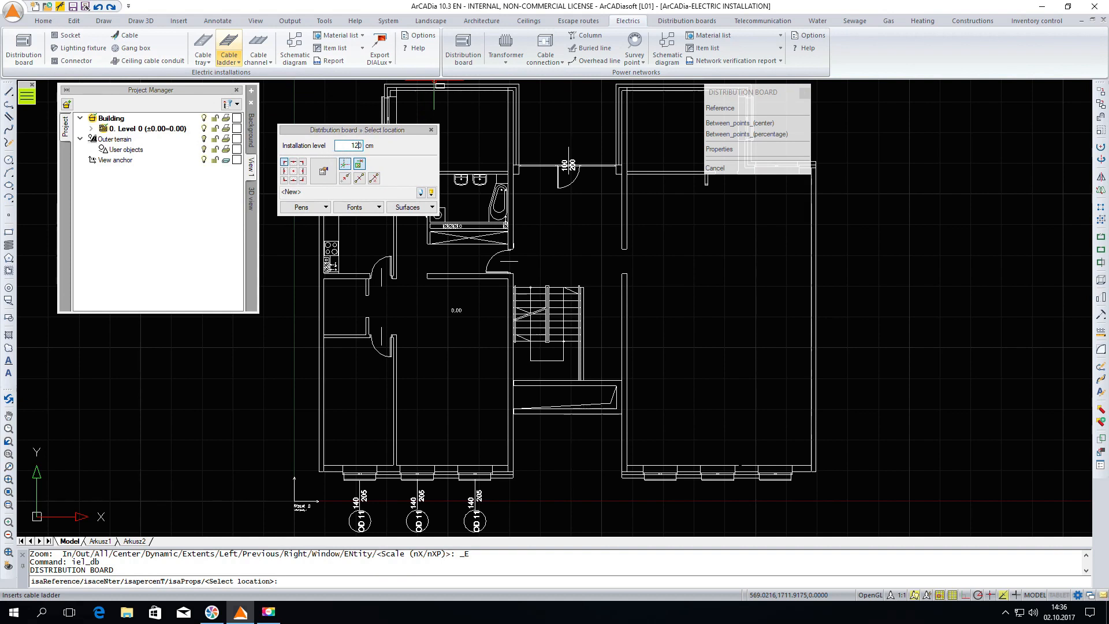
{"action": "mouse_move", "coordinate": [322, 171]}
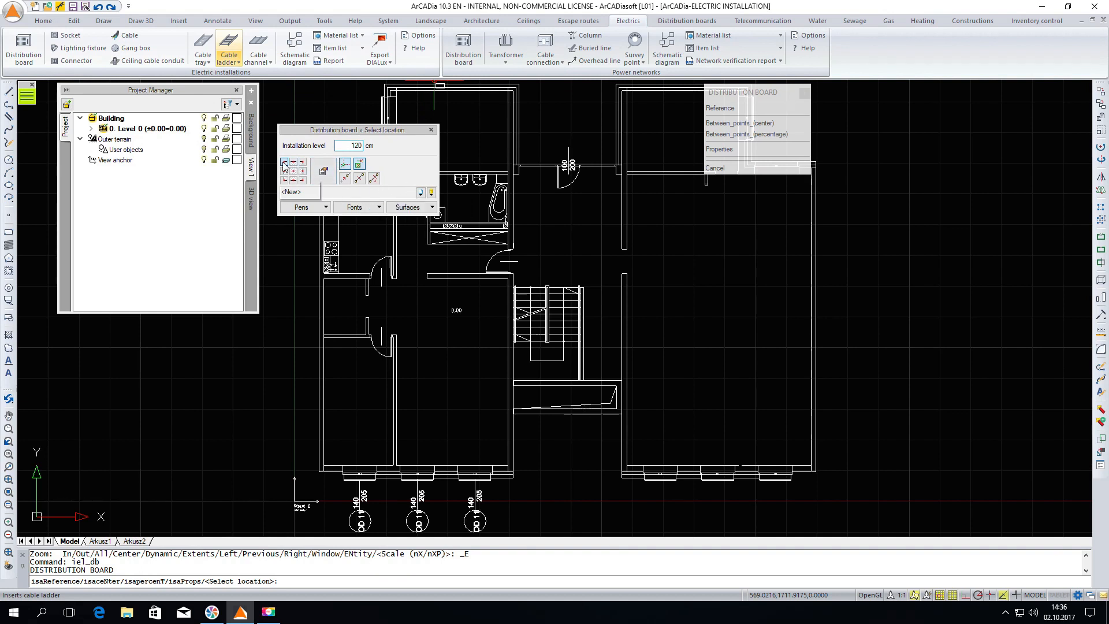
{"action": "mouse_move", "coordinate": [301, 182]}
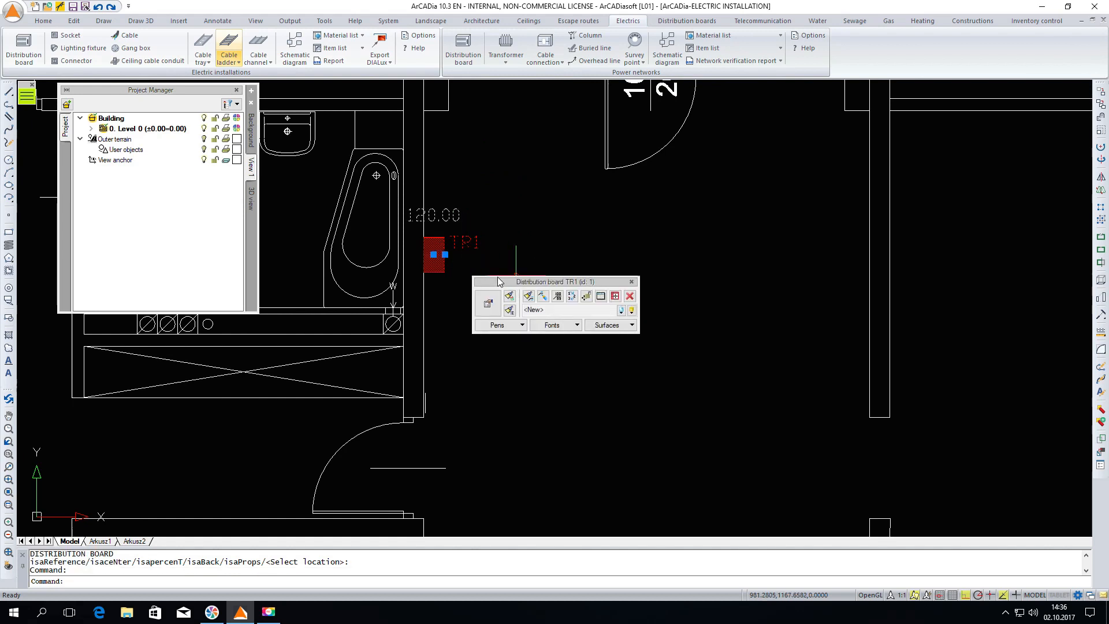
Move the TR1 edit toolbar aside and launch its Internal circuit manager.
{"action": "left_click_drag", "start_coordinate": [559, 280], "coordinate": [593, 192]}
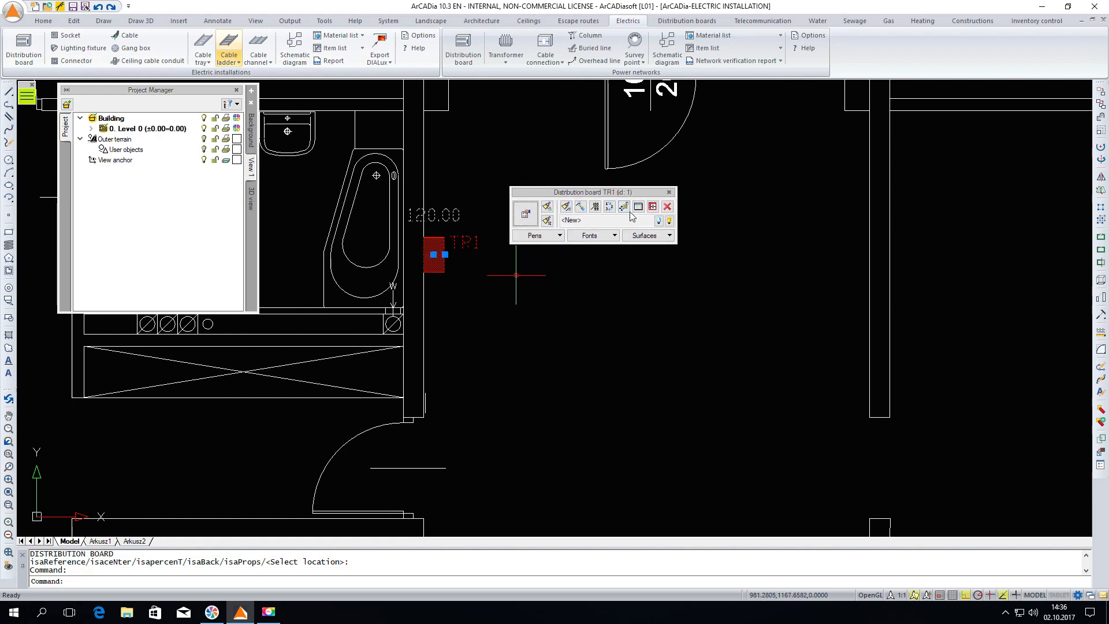
{"action": "mouse_move", "coordinate": [637, 205]}
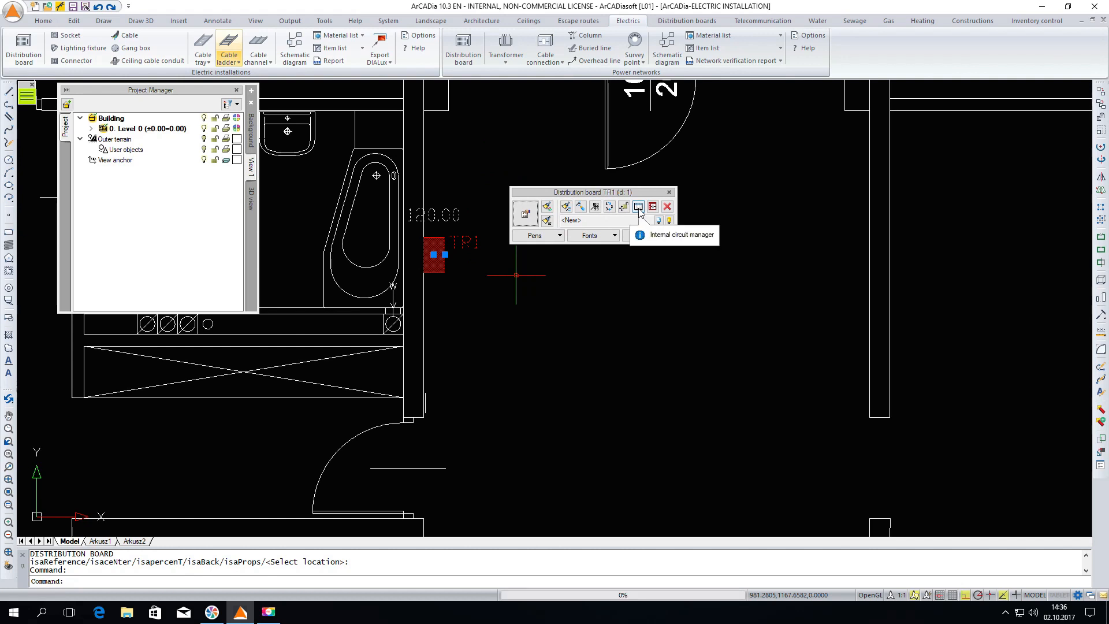
{"action": "left_click", "coordinate": [637, 205]}
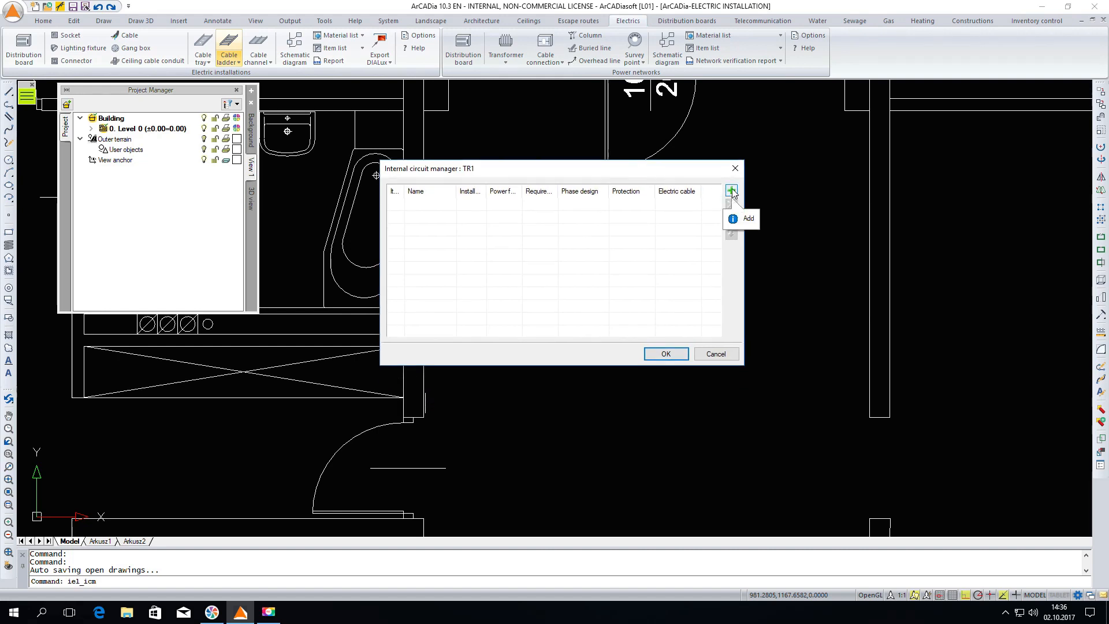
Add two circuits to TR1 and enter 'Socket' as the first circuit's name.
{"action": "left_click", "coordinate": [731, 191]}
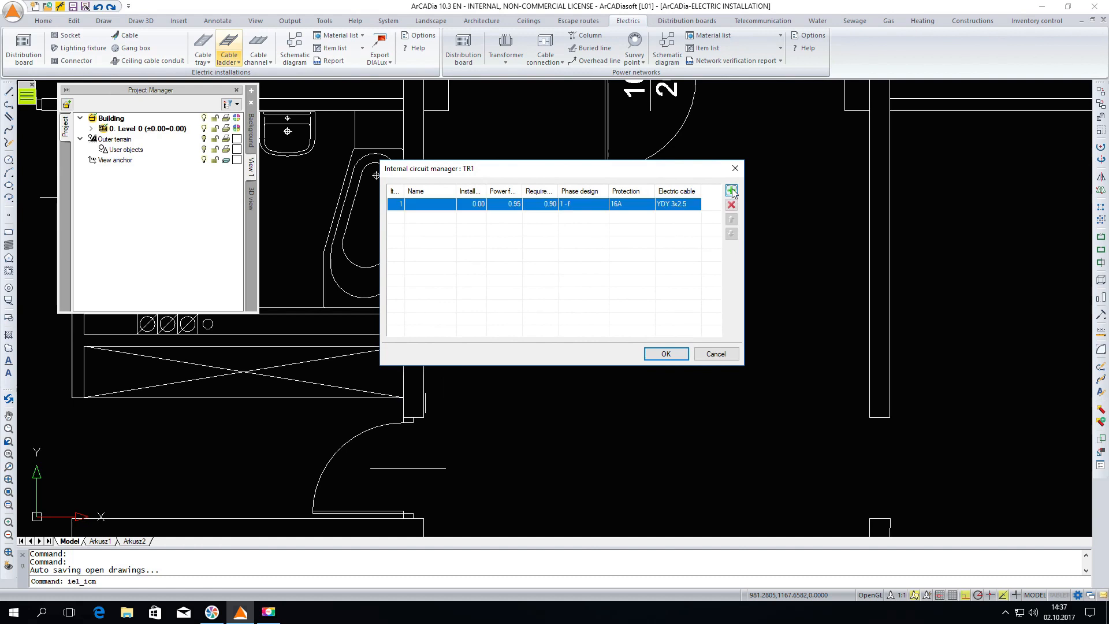
{"action": "left_click", "coordinate": [732, 190]}
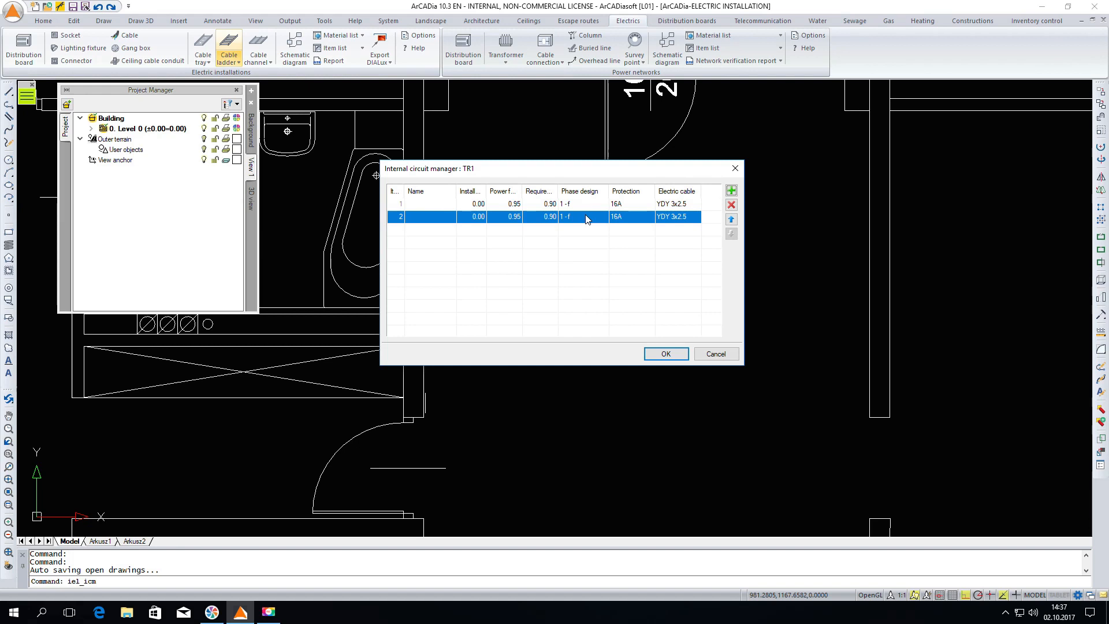
{"action": "left_click", "coordinate": [424, 205]}
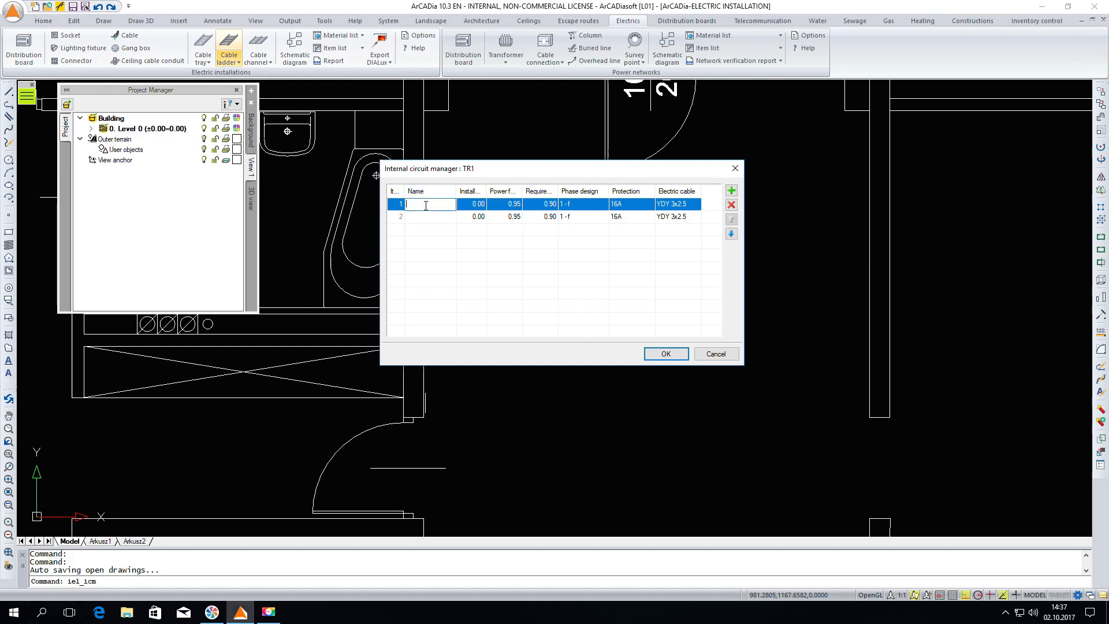
{"action": "type", "text": "Sock"}
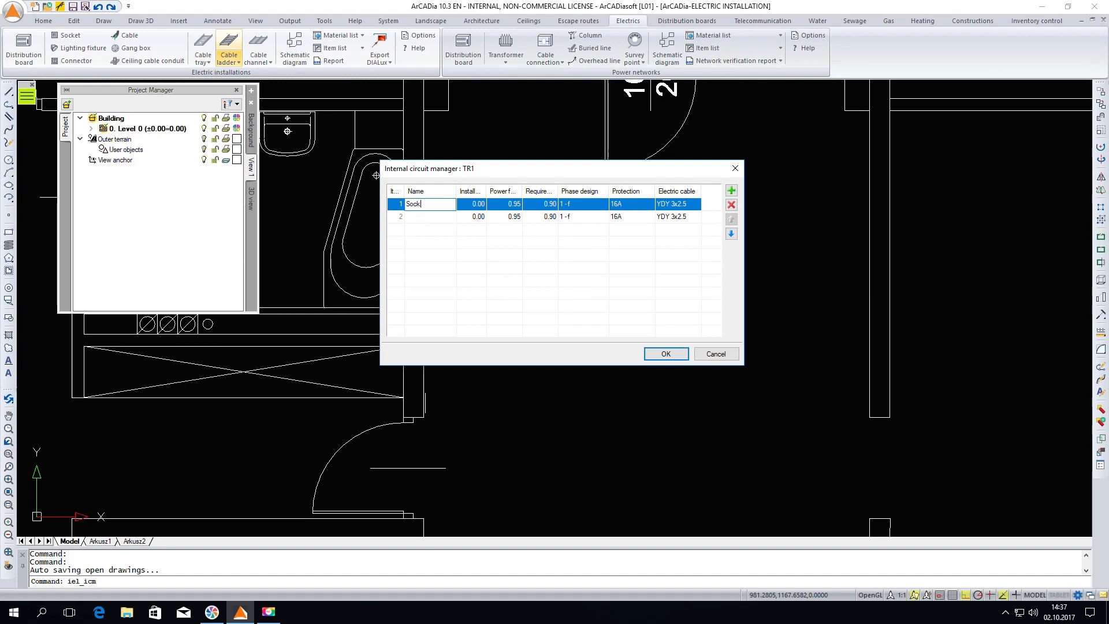
{"action": "type", "text": "et"}
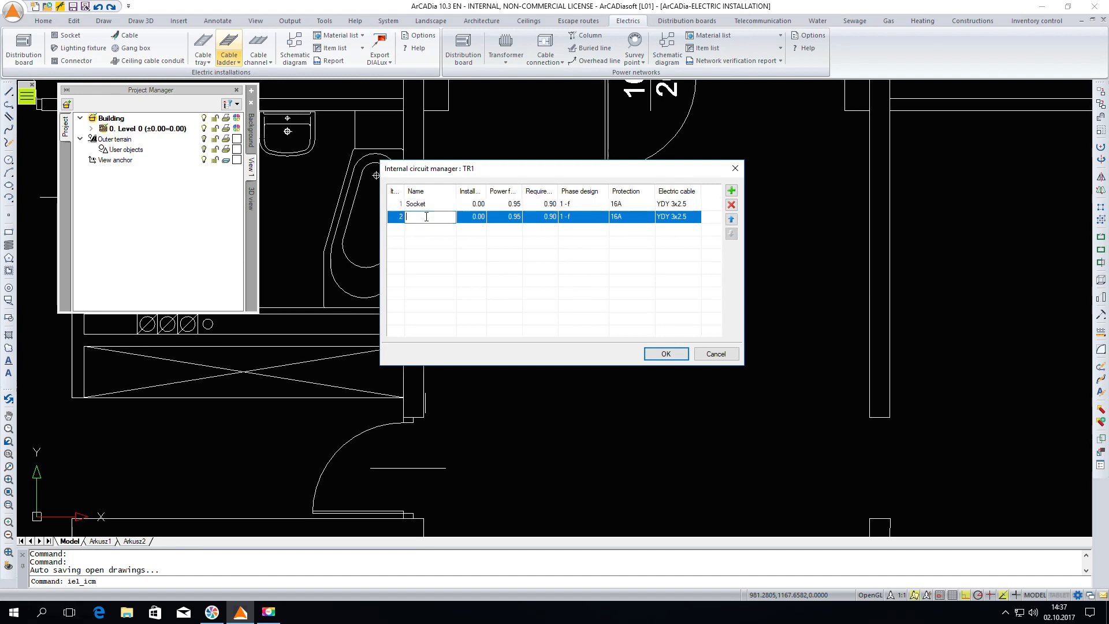
{"action": "type", "text": "L"}
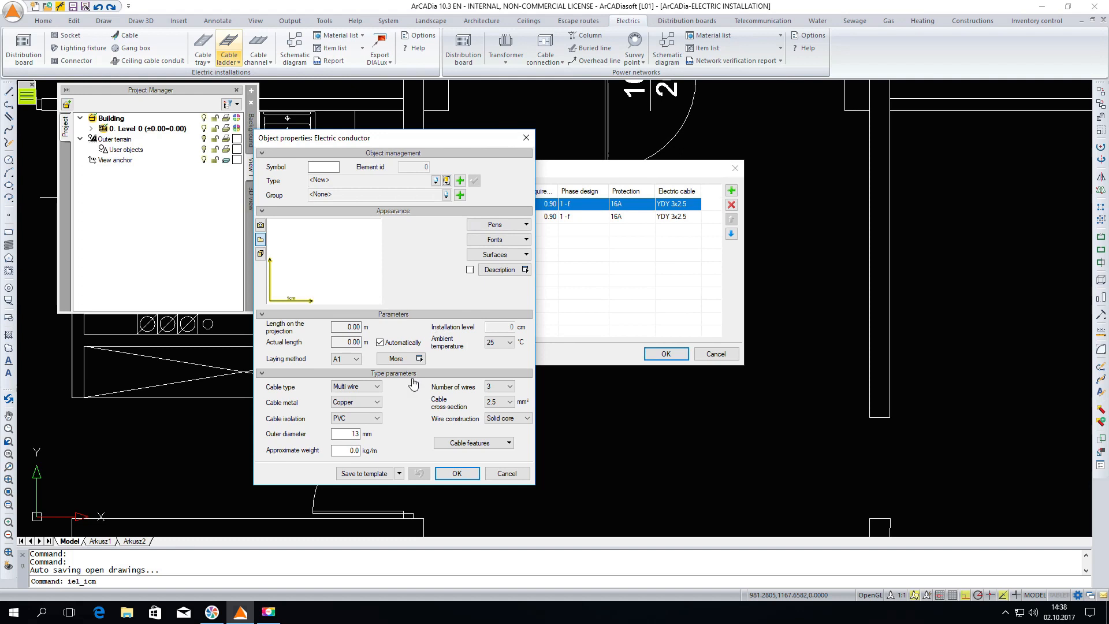
{"action": "mouse_move", "coordinate": [416, 468]}
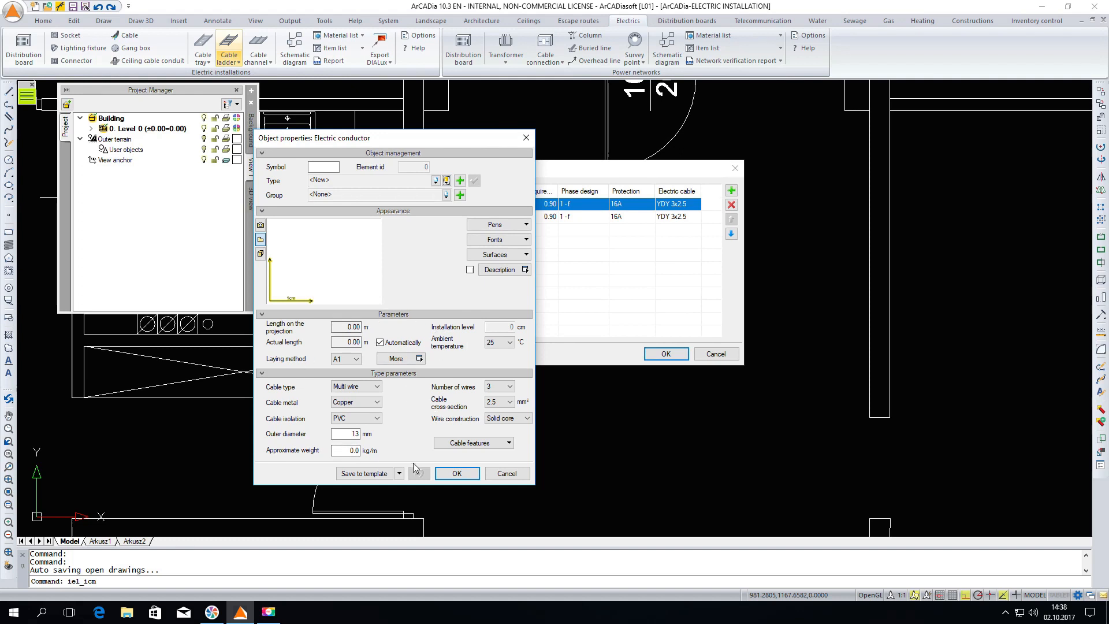
Set the Socket circuit's conductor type to TELEFONIKA YDY 3x2.5 mm².
{"action": "left_click", "coordinate": [446, 180]}
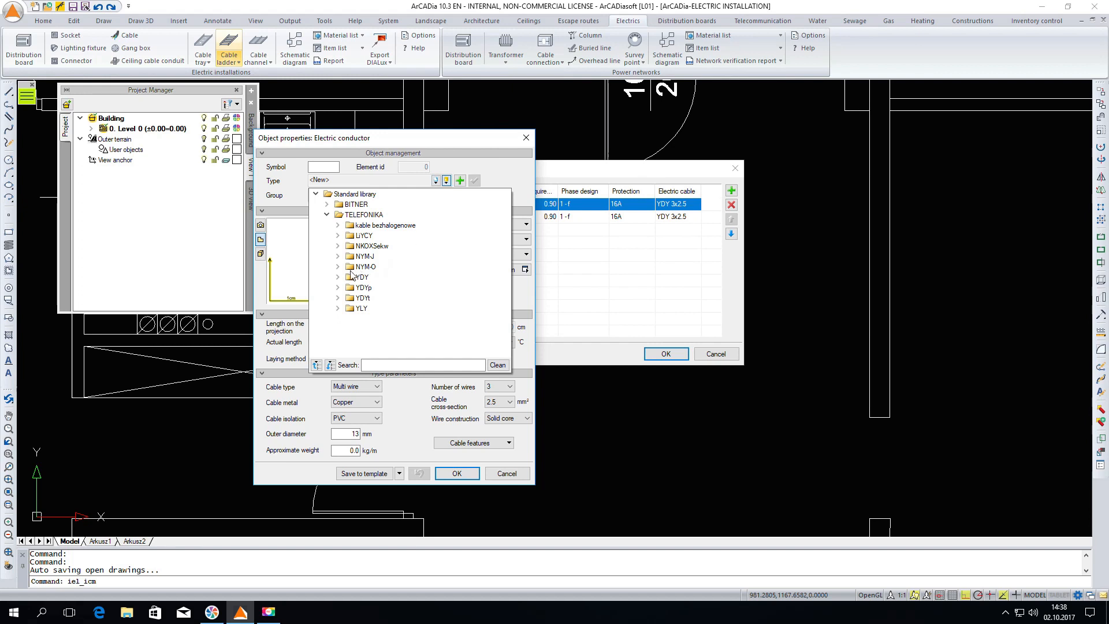
{"action": "mouse_move", "coordinate": [340, 281]}
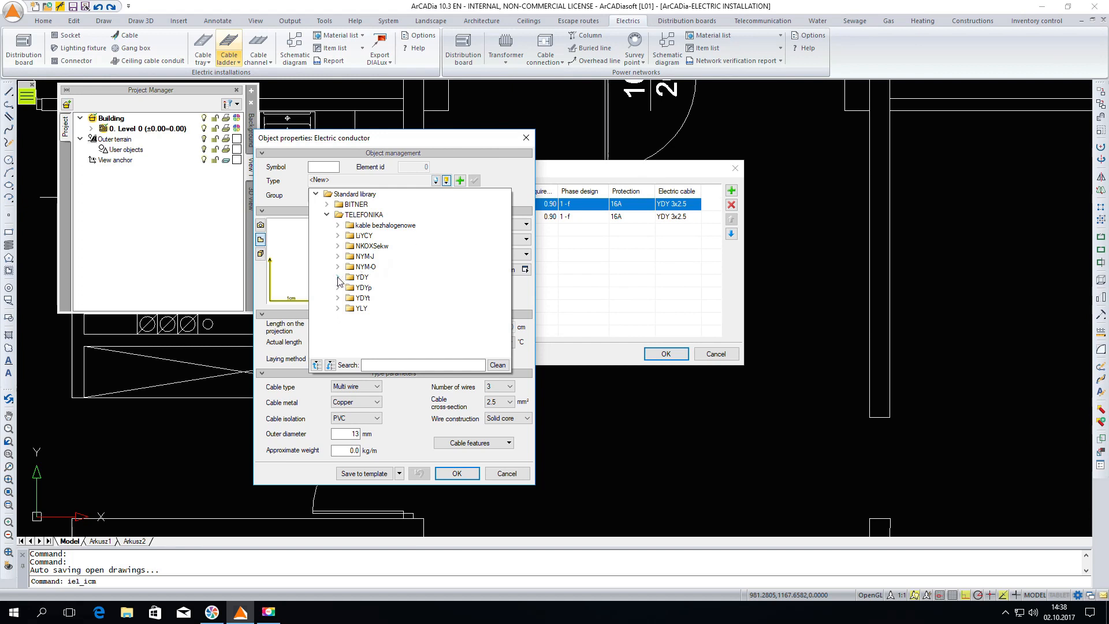
{"action": "left_click", "coordinate": [339, 277]}
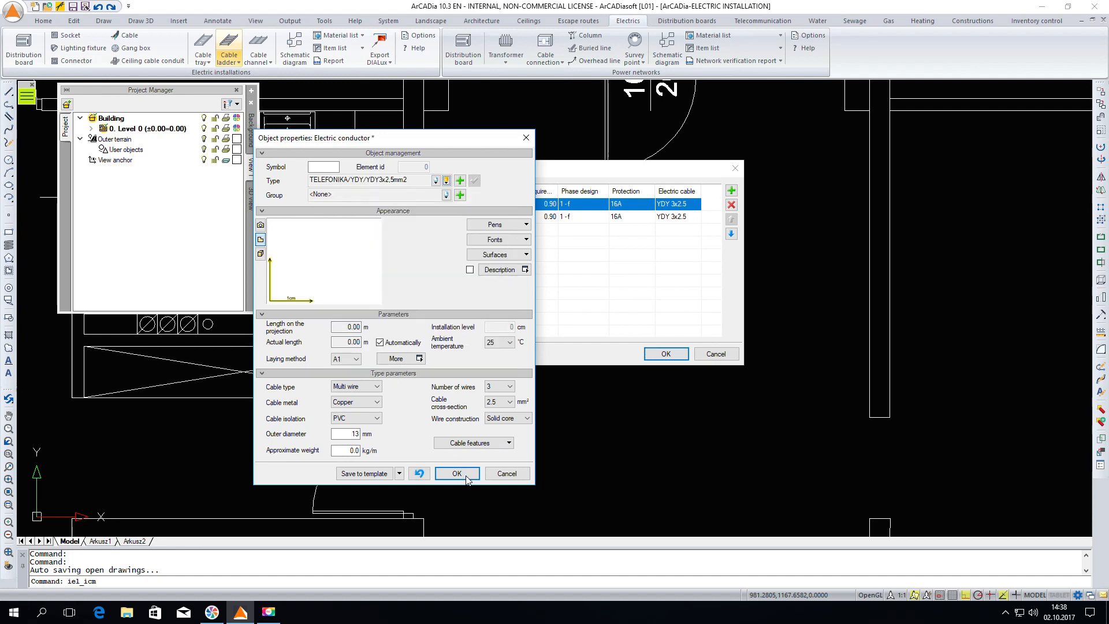
{"action": "left_click", "coordinate": [456, 473]}
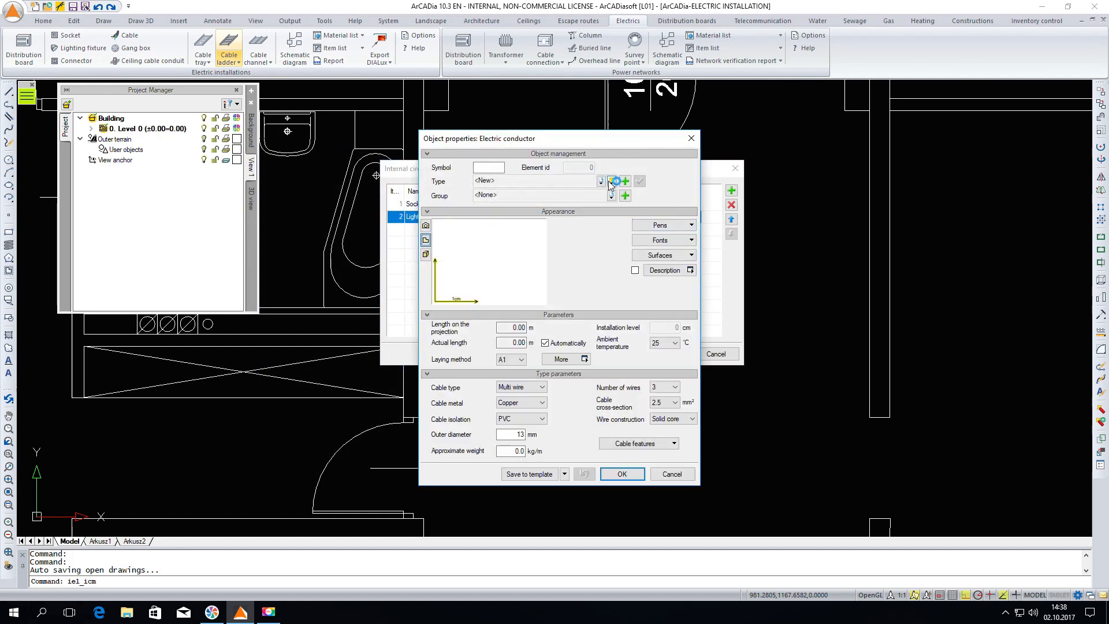
Set the Lighting circuit's conductor type to TELEFONIKA YDY 3x1.5 mm².
{"action": "left_click", "coordinate": [601, 182]}
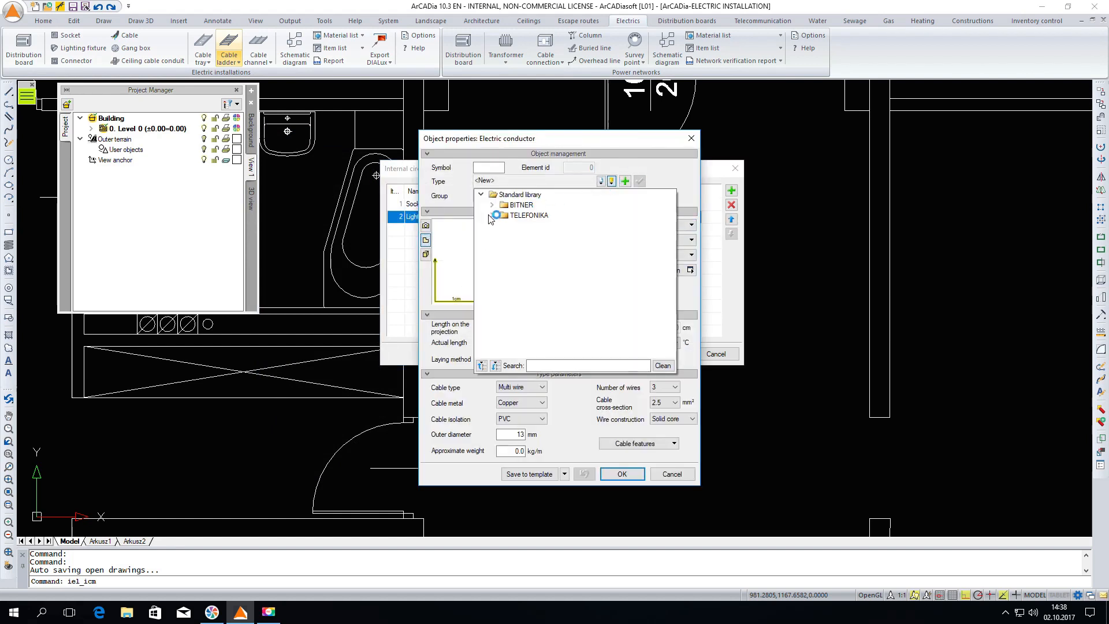
{"action": "left_click", "coordinate": [492, 215]}
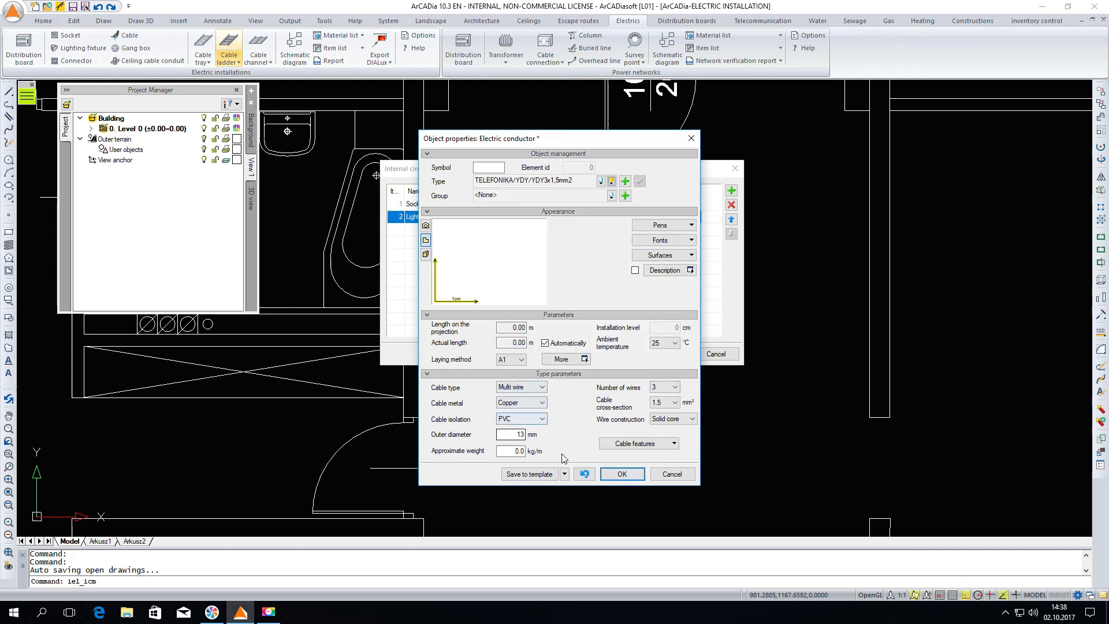
{"action": "left_click", "coordinate": [621, 474]}
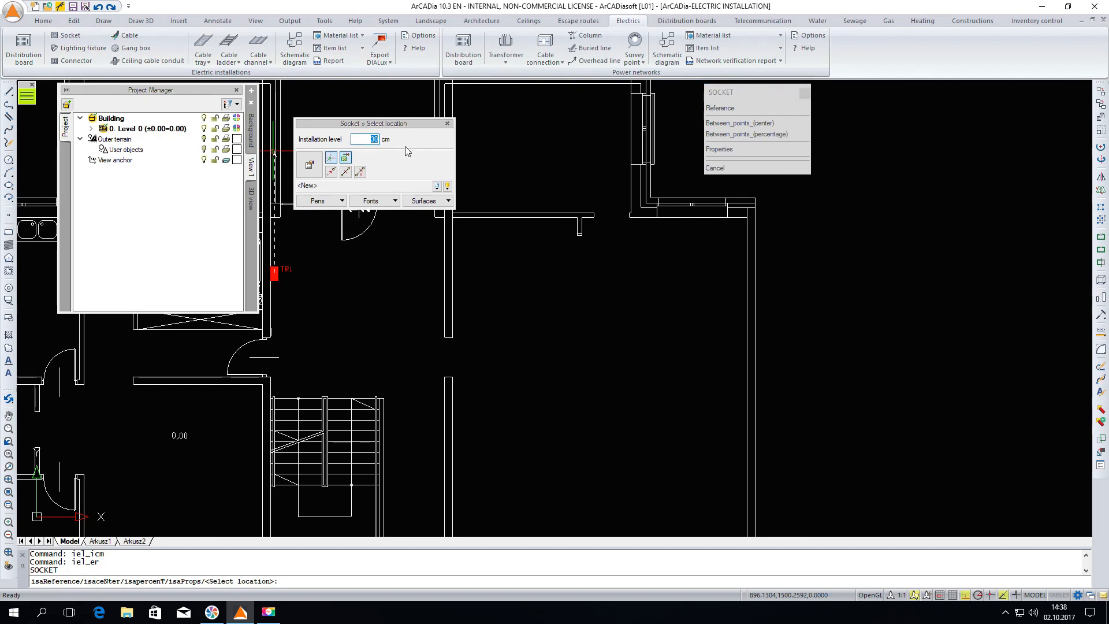
Choose the LEGRAND canva single earthed socket type and place sockets at 30 cm.
{"action": "left_click", "coordinate": [309, 160]}
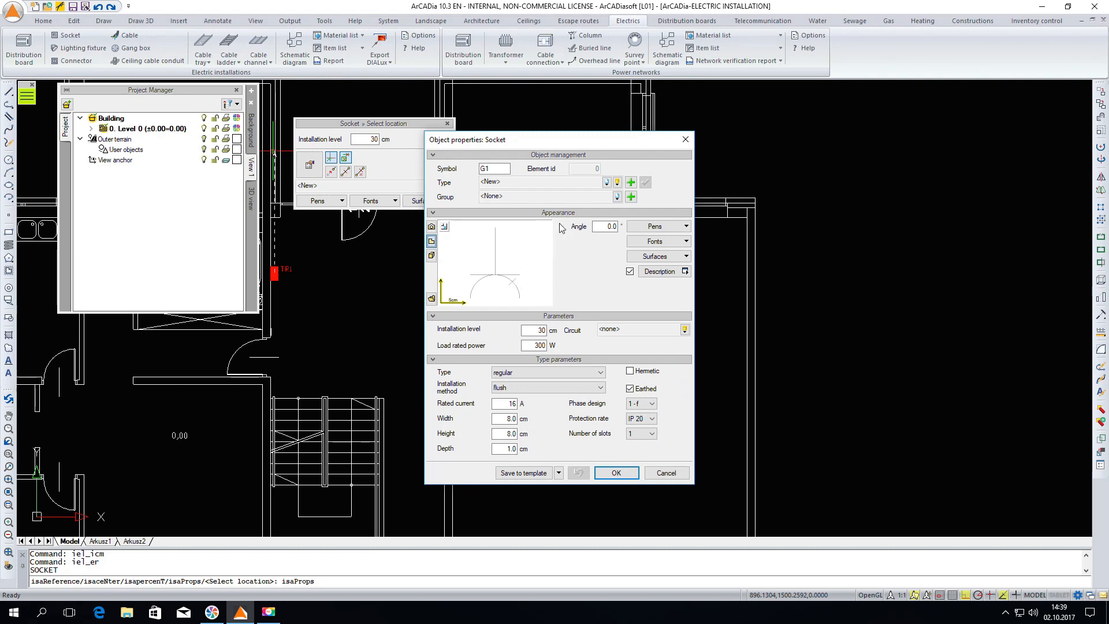
{"action": "left_click", "coordinate": [617, 183]}
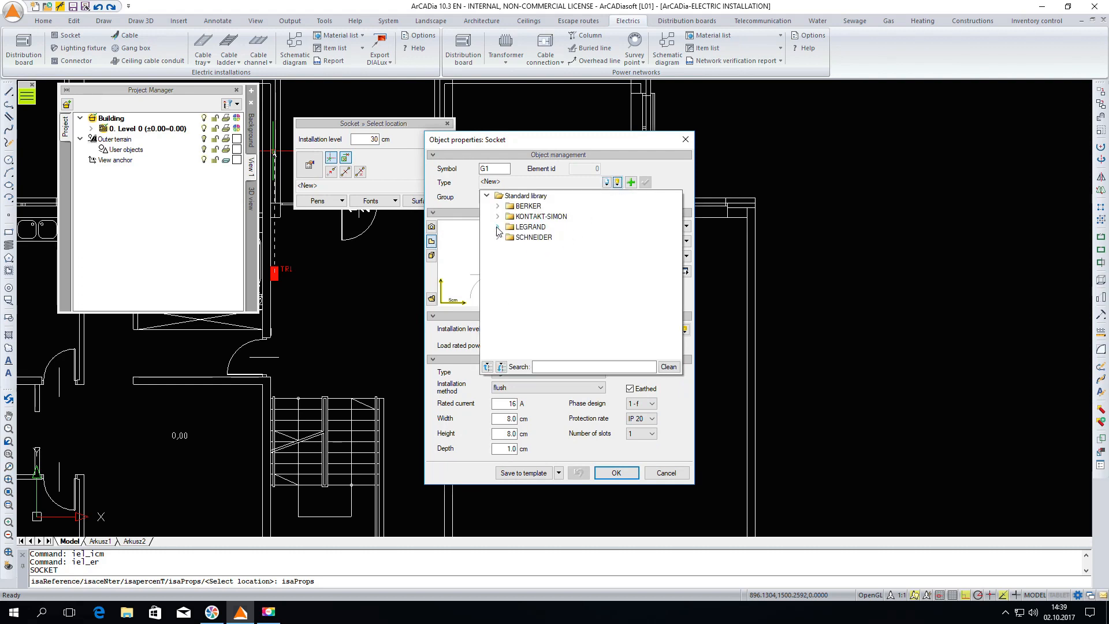
{"action": "left_click", "coordinate": [498, 226]}
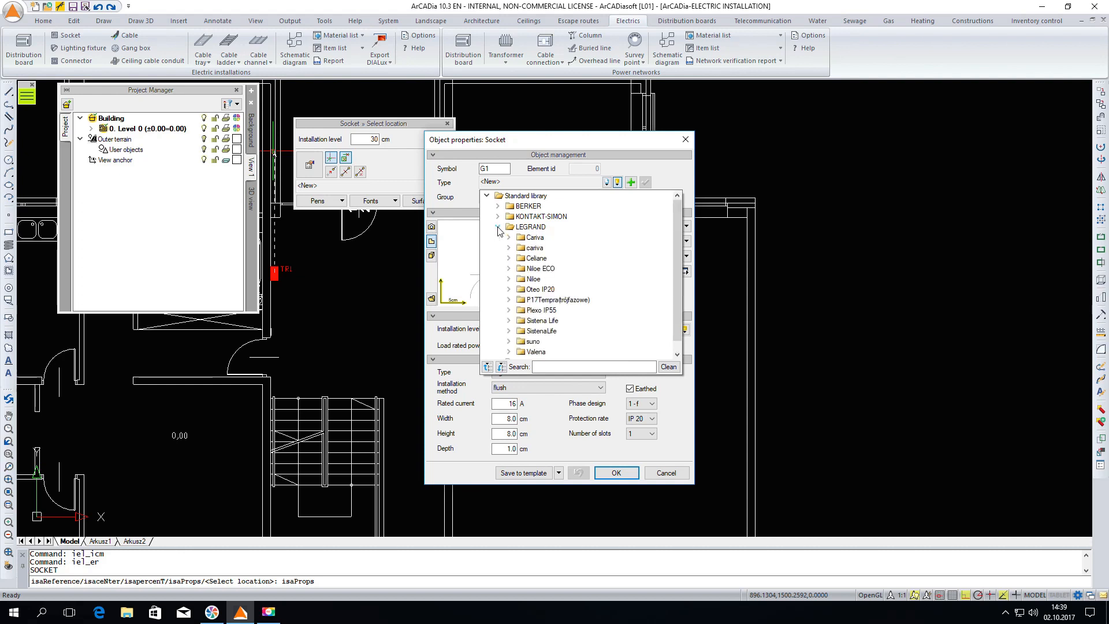
{"action": "left_click", "coordinate": [509, 248]}
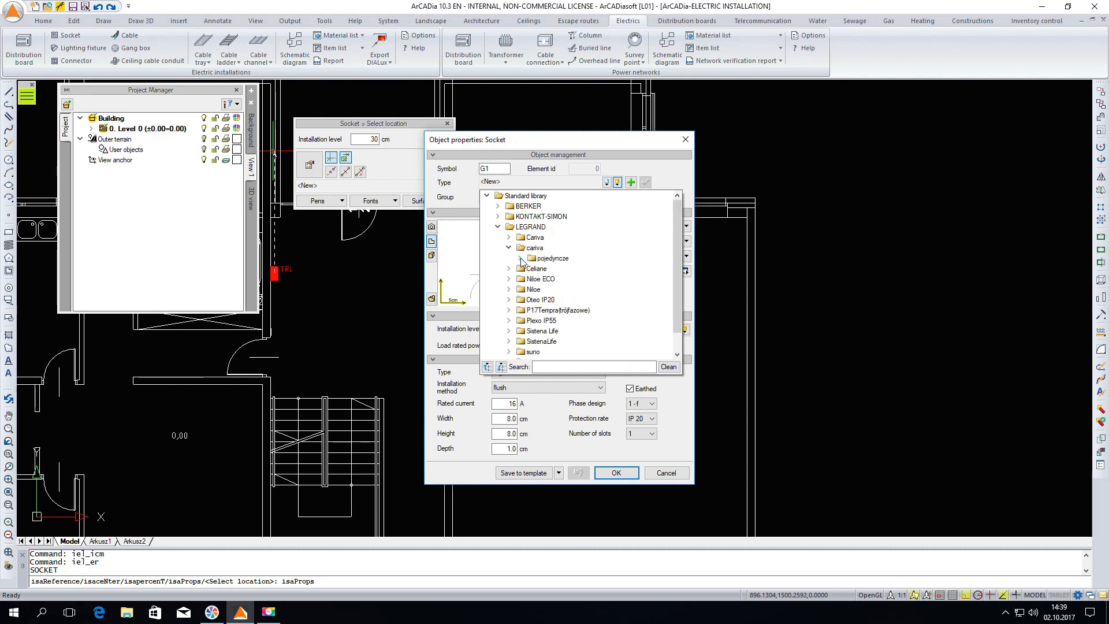
{"action": "left_click", "coordinate": [509, 258]}
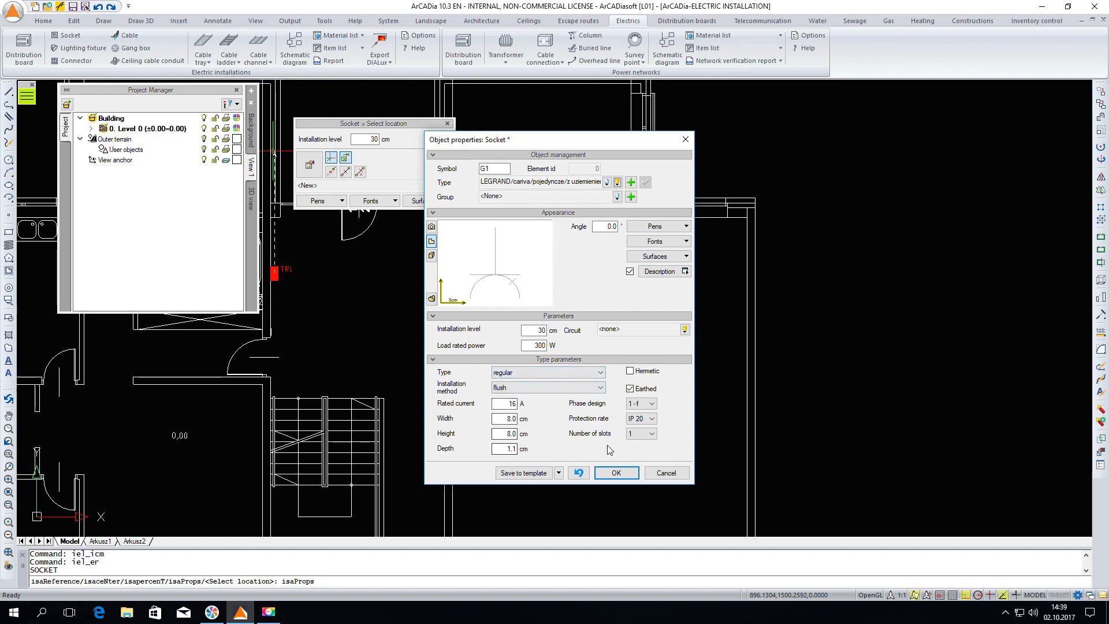
{"action": "left_click", "coordinate": [615, 472]}
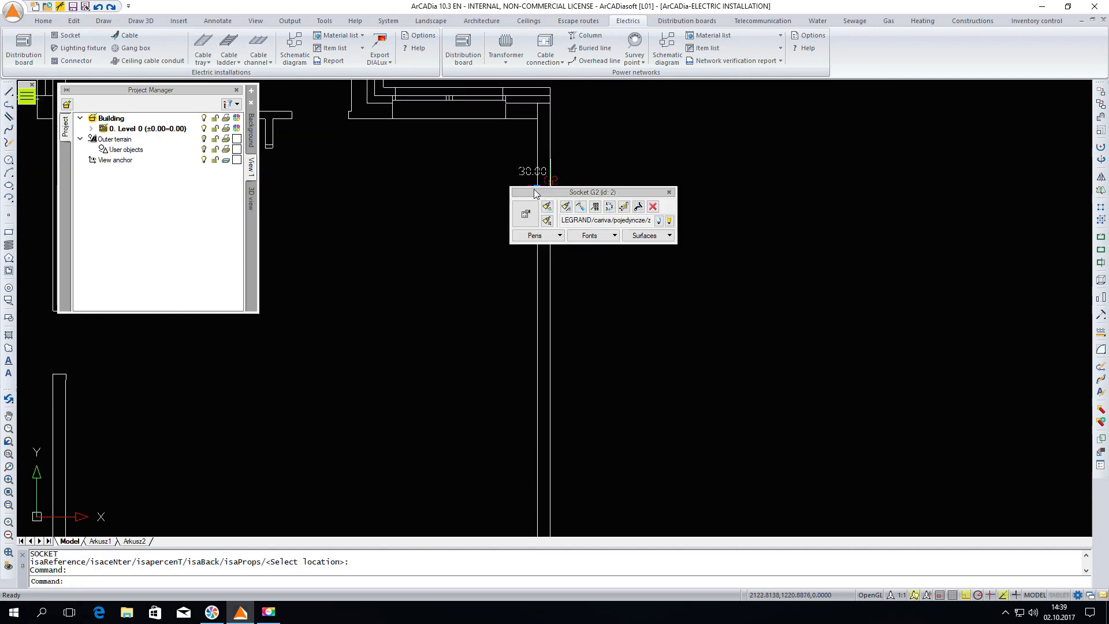
{"action": "left_click_drag", "start_coordinate": [590, 191], "coordinate": [406, 120]}
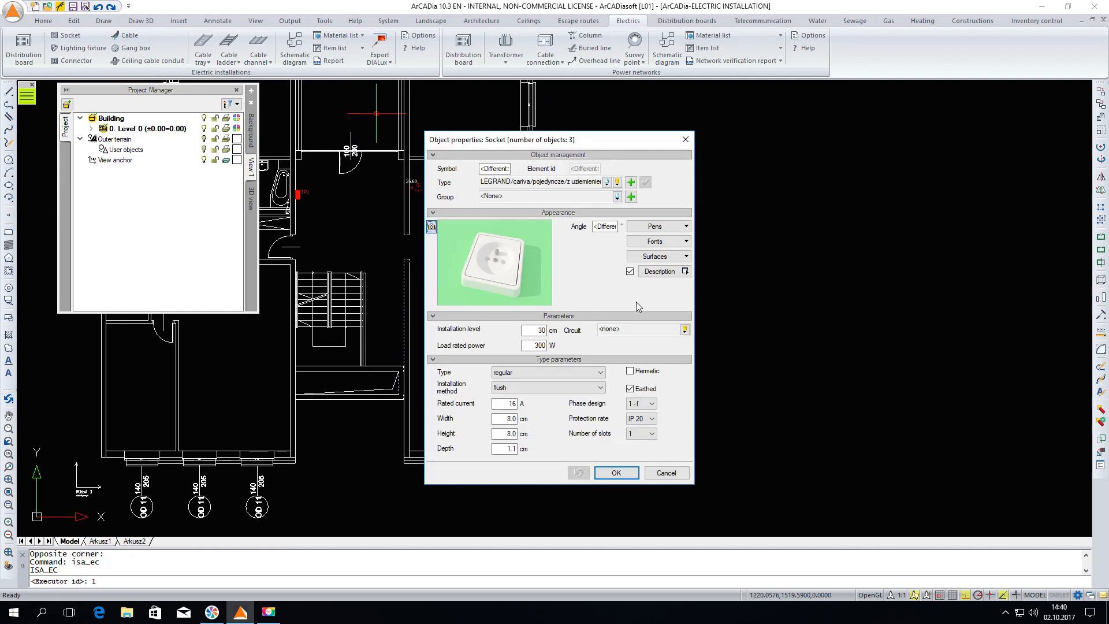
Assign the three selected sockets to circuit TR1/1 (Socket).
{"action": "left_click", "coordinate": [684, 328]}
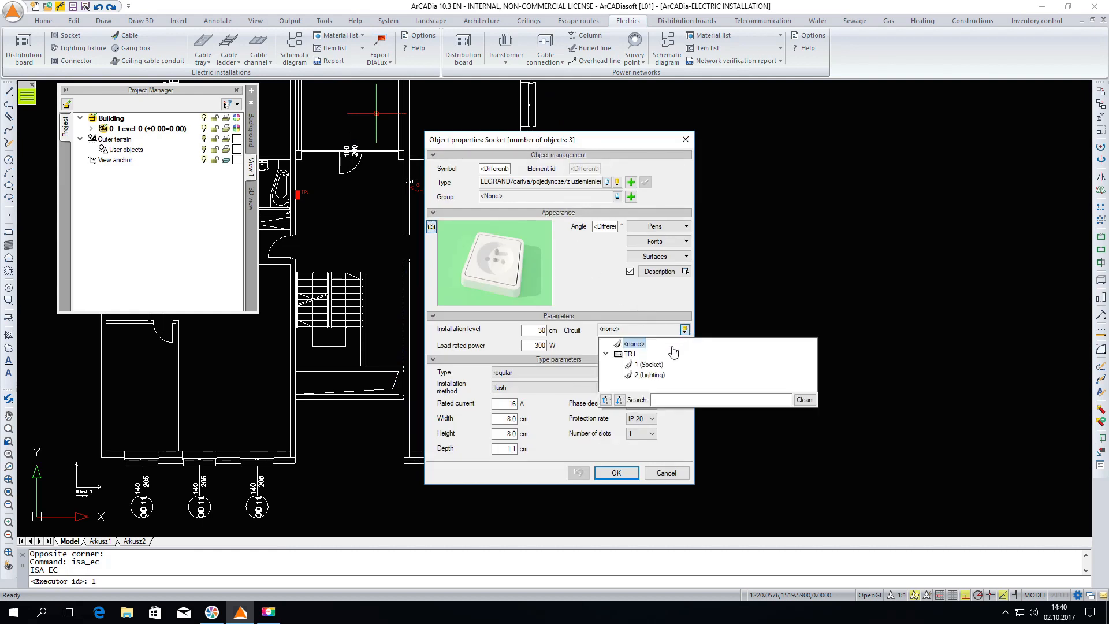
{"action": "left_click", "coordinate": [648, 364]}
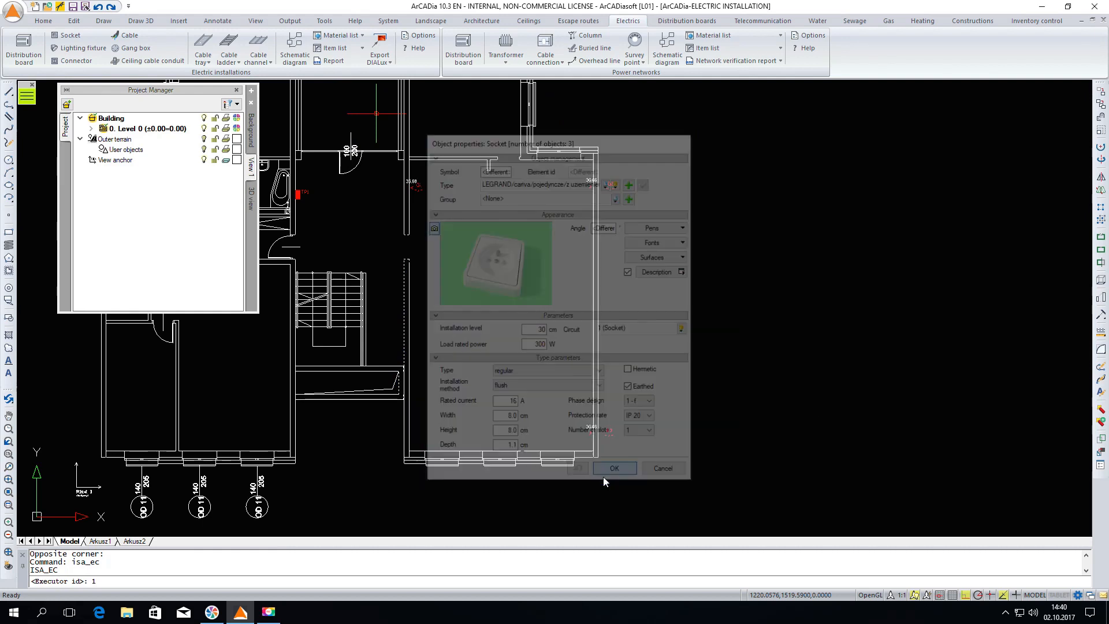
{"action": "left_click", "coordinate": [614, 468]}
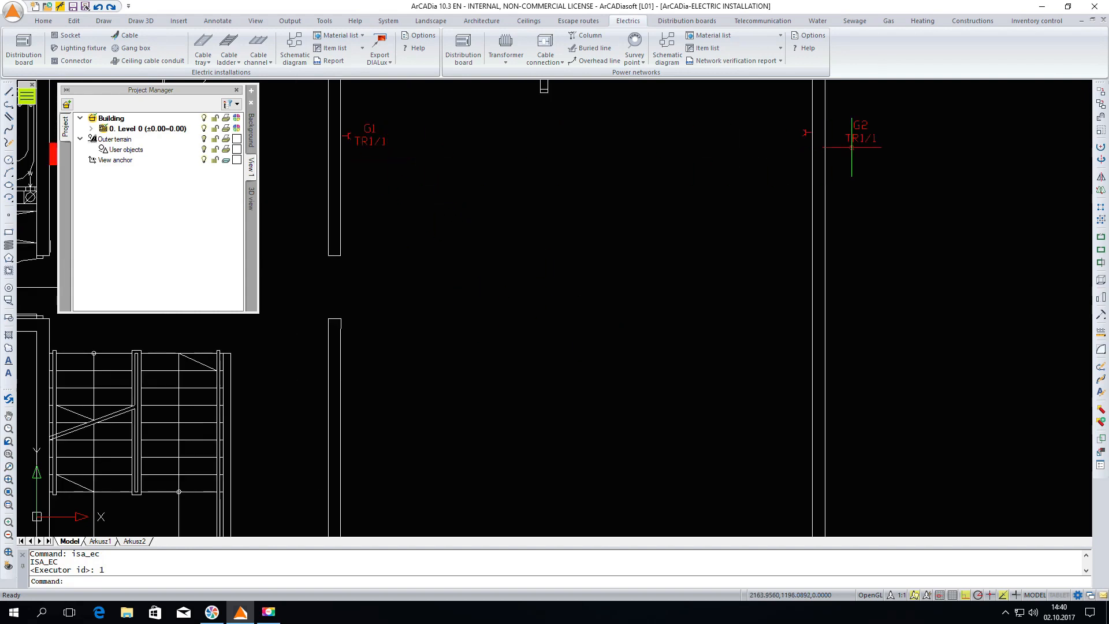
{"action": "mouse_move", "coordinate": [536, 194]}
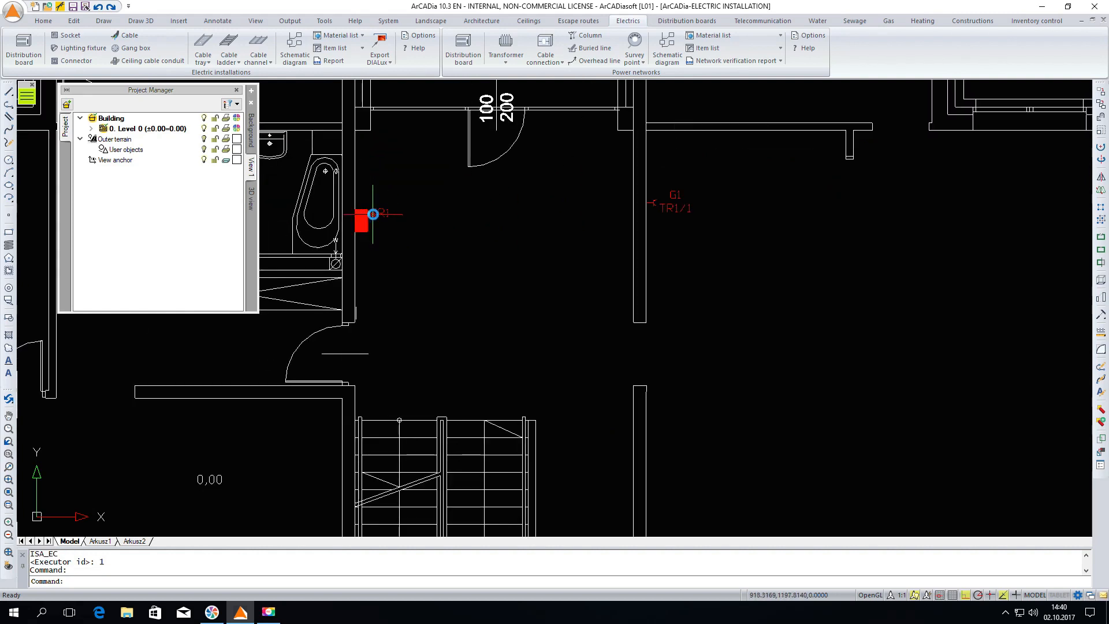
Give TR1's Lighting circuit a Bezpiecznik fast installation 16A fuse.
{"action": "double_click", "coordinate": [372, 215]}
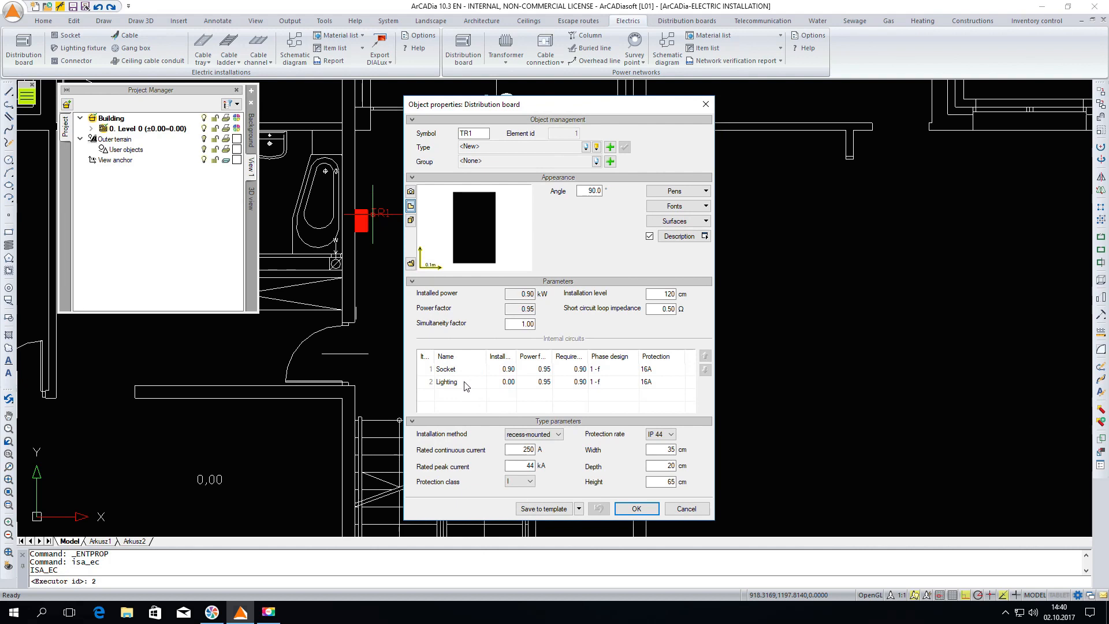
{"action": "mouse_move", "coordinate": [664, 375]}
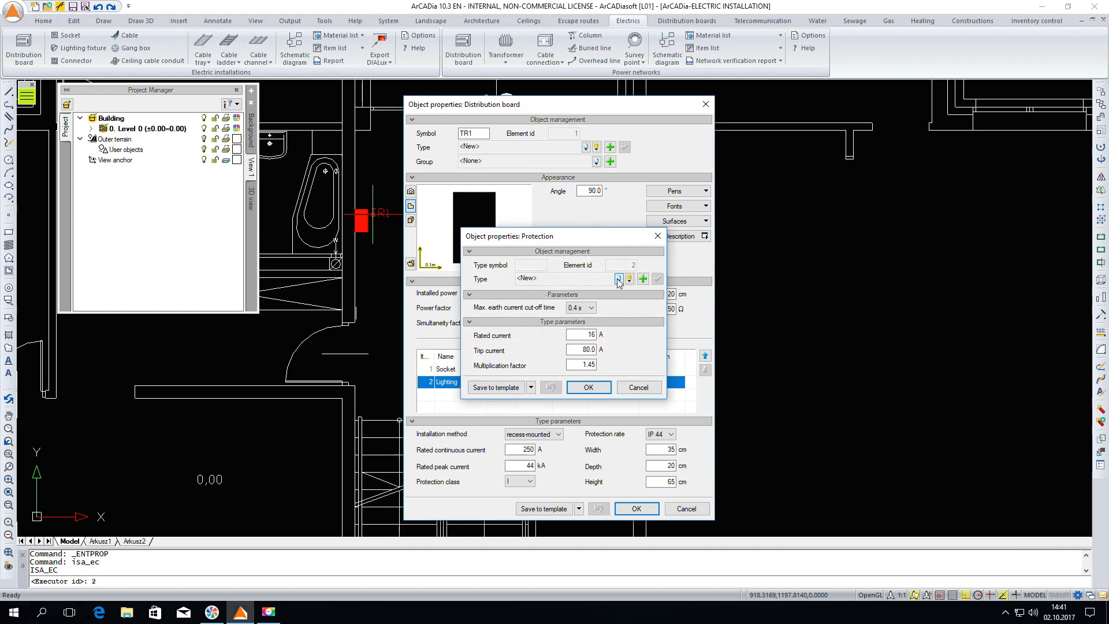
{"action": "left_click", "coordinate": [619, 278]}
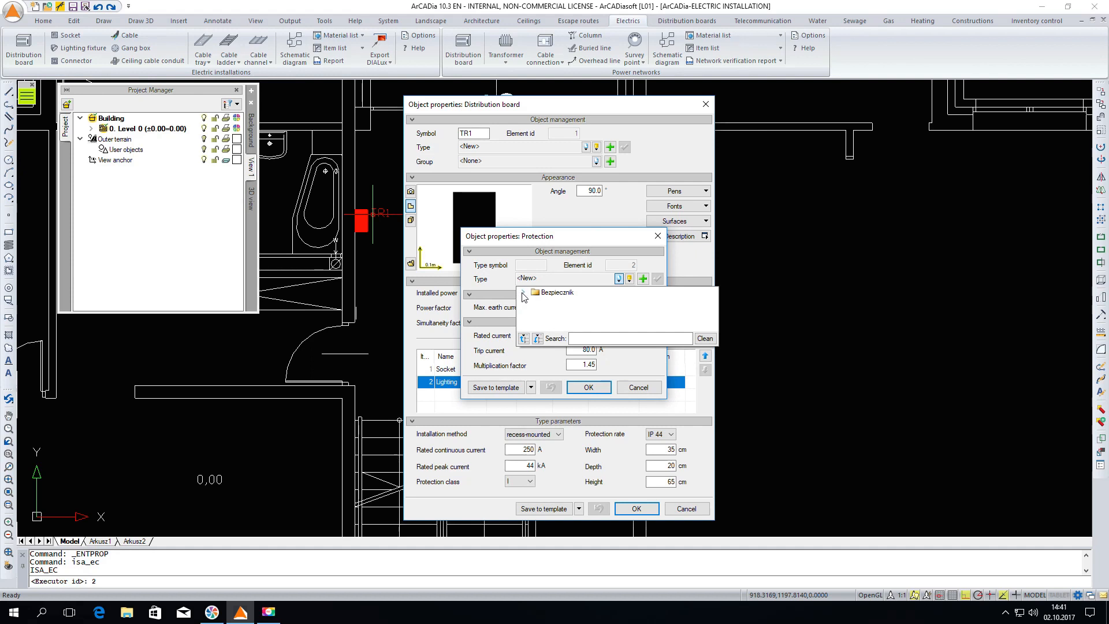
{"action": "left_click", "coordinate": [523, 292]}
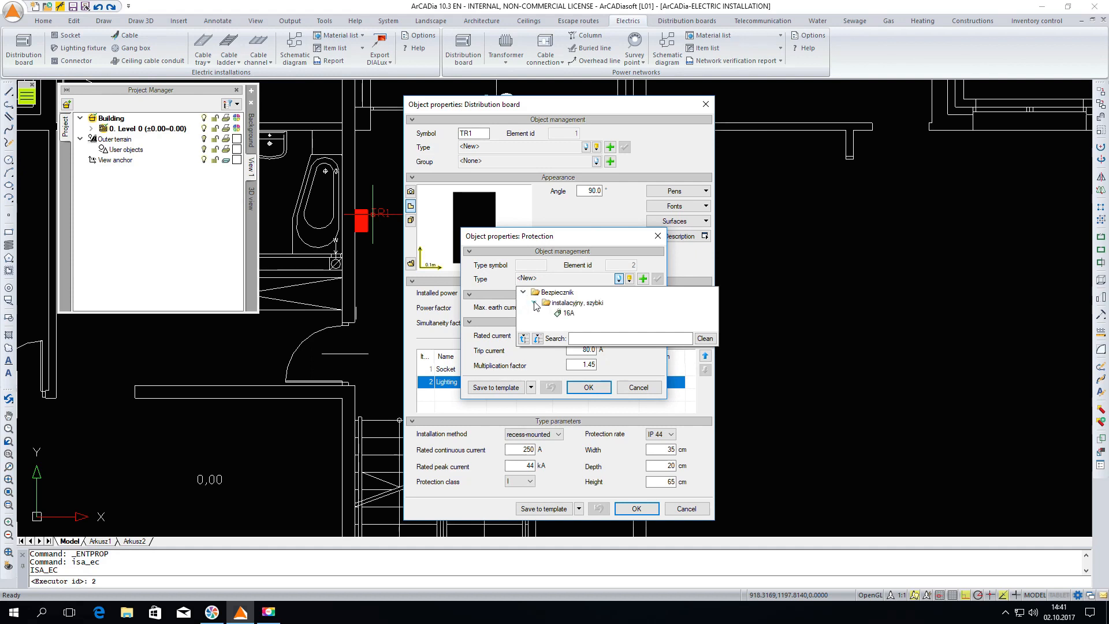
{"action": "left_click", "coordinate": [568, 313]}
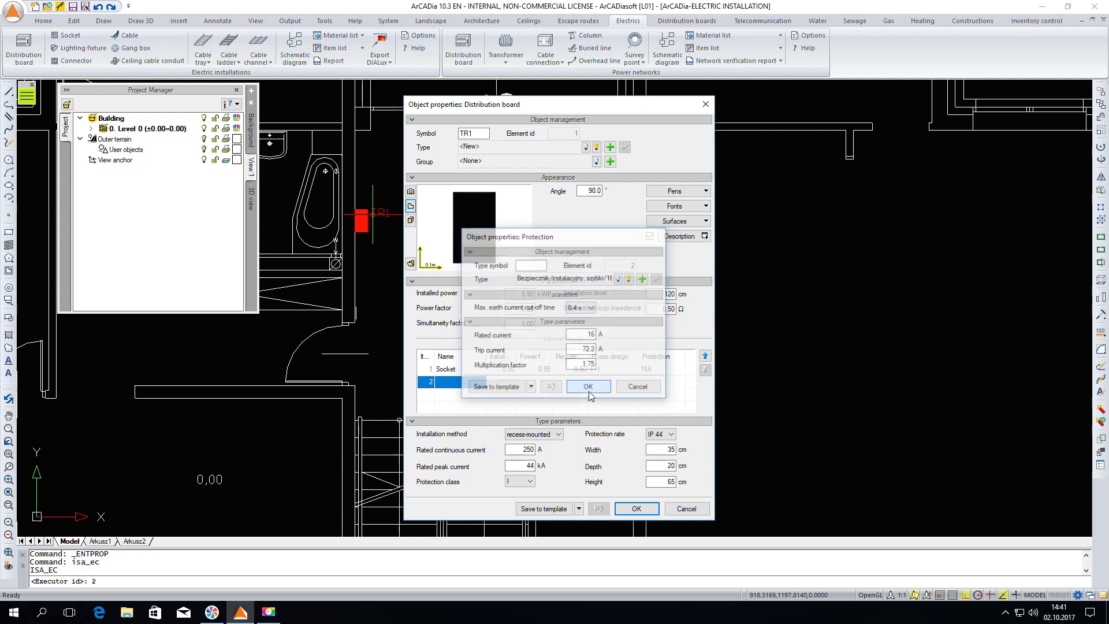
{"action": "left_click", "coordinate": [586, 386]}
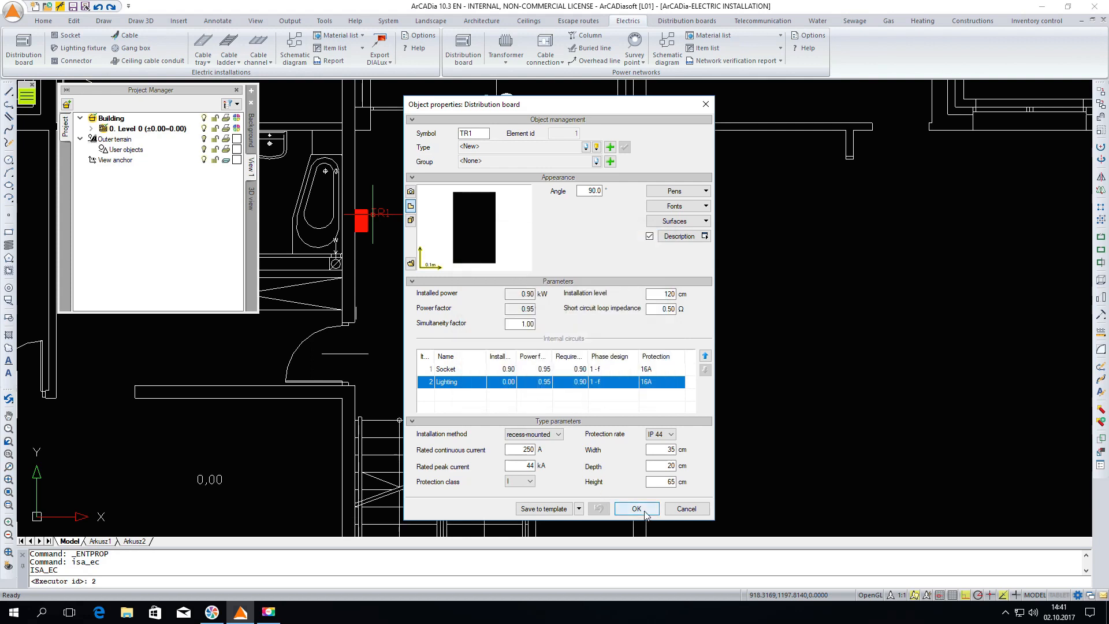
{"action": "left_click", "coordinate": [634, 508]}
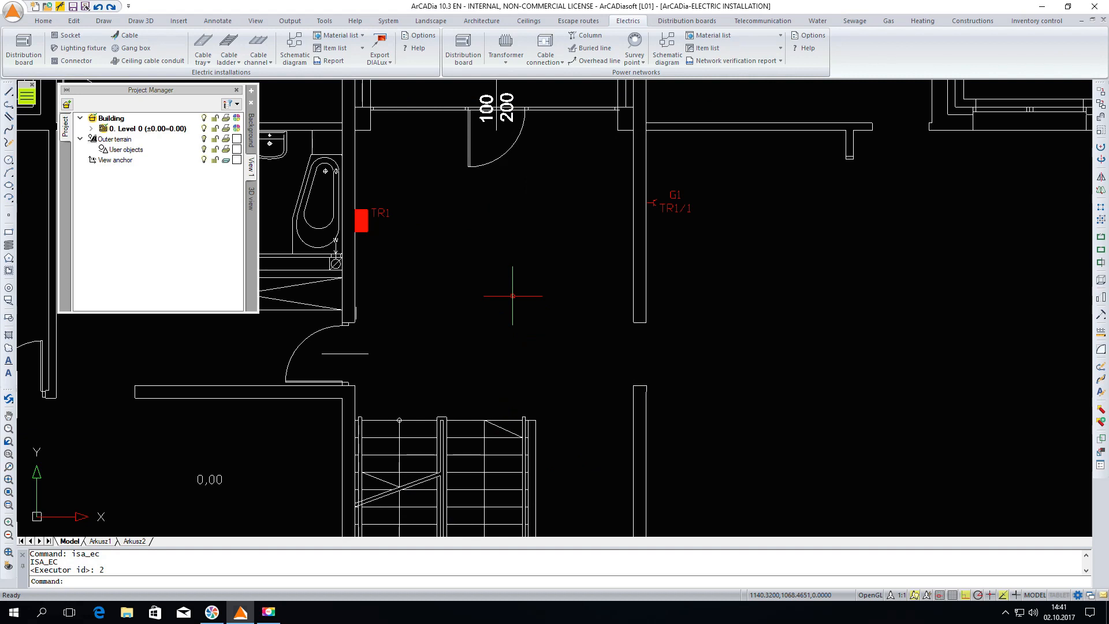
Start a lighting fixture insertion and set its type to ELGO Clix KS-113.
{"action": "scroll", "scroll_direction": "down", "scroll_amount": 3}
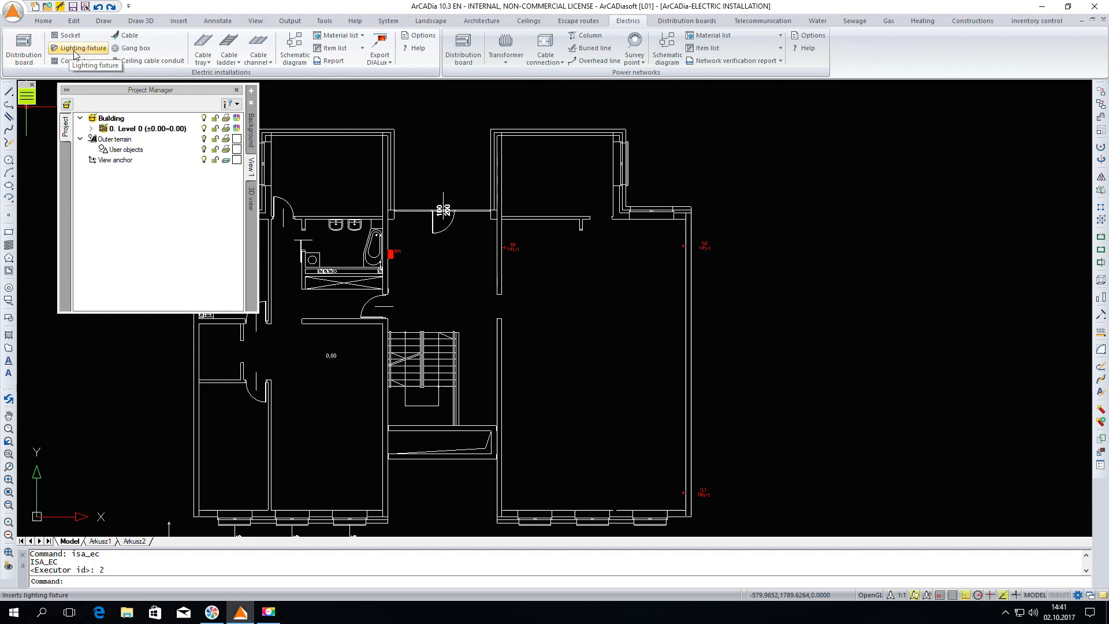
{"action": "left_click", "coordinate": [83, 48]}
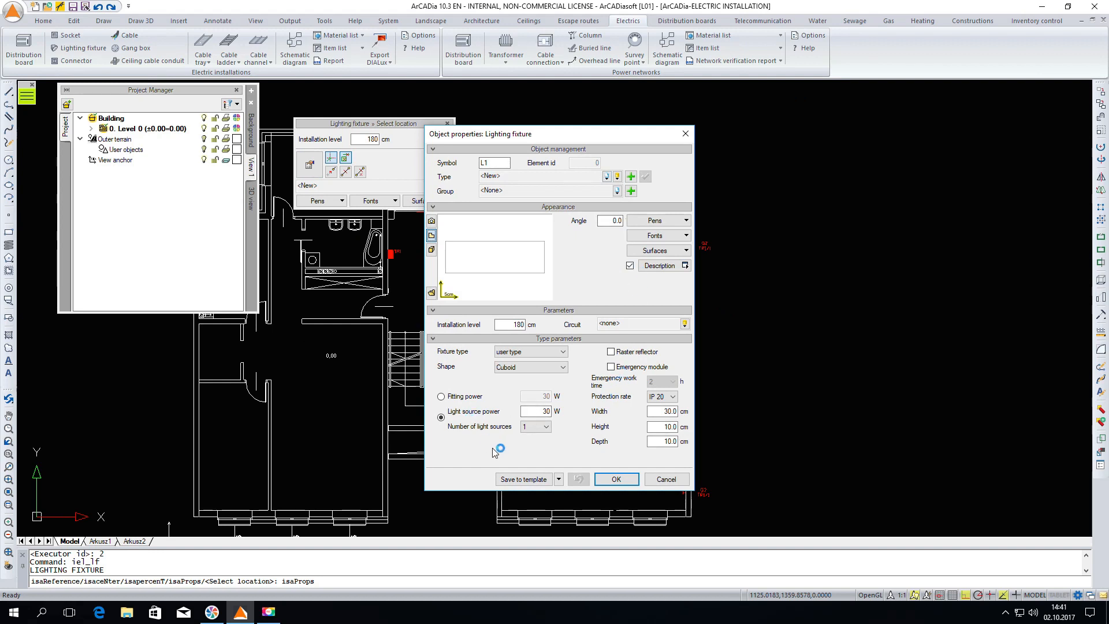
{"action": "mouse_move", "coordinate": [494, 453]}
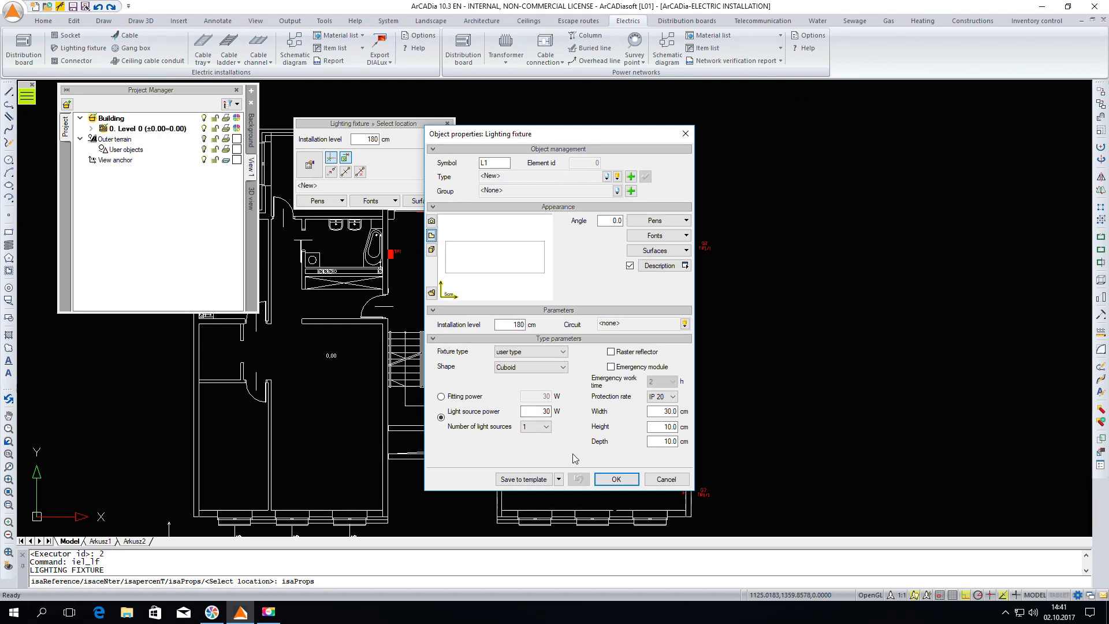
{"action": "mouse_move", "coordinate": [604, 372]}
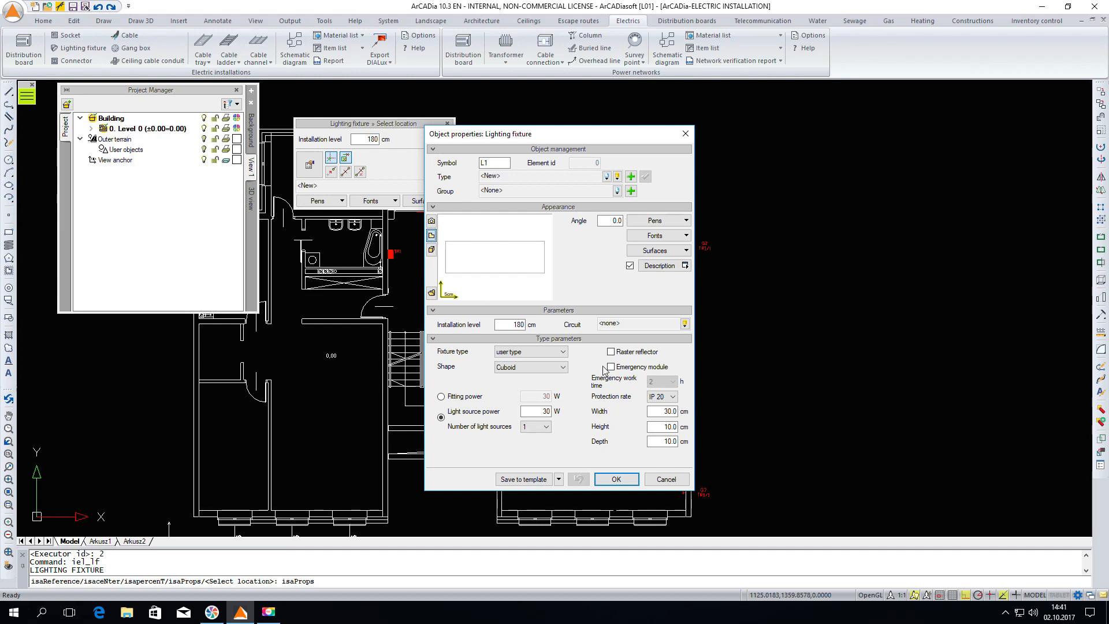
{"action": "mouse_move", "coordinate": [604, 387]}
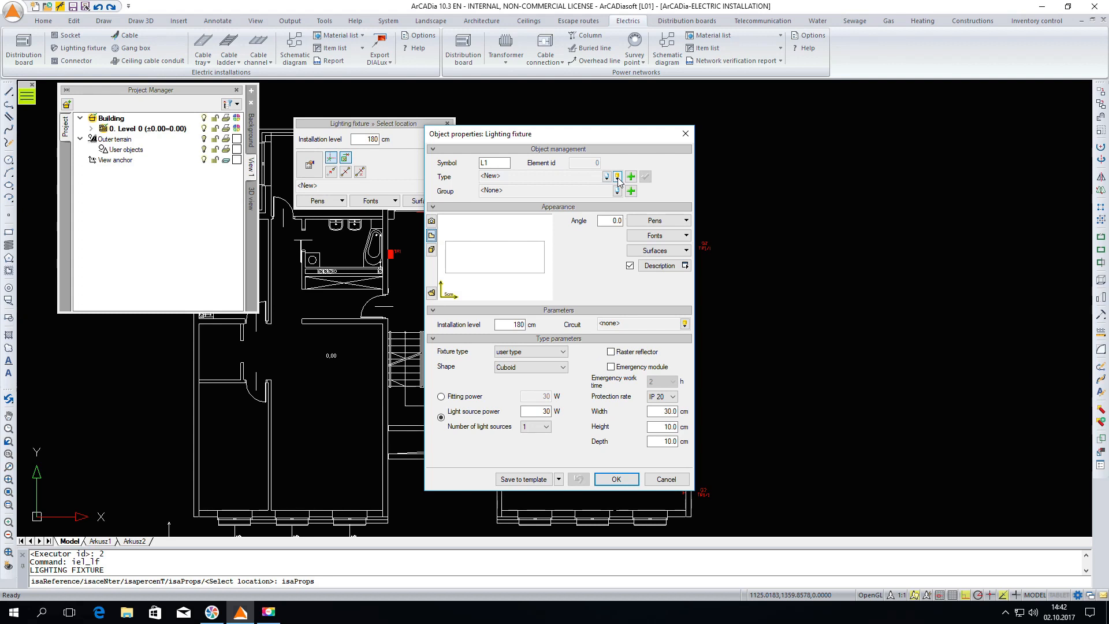
{"action": "left_click", "coordinate": [607, 177]}
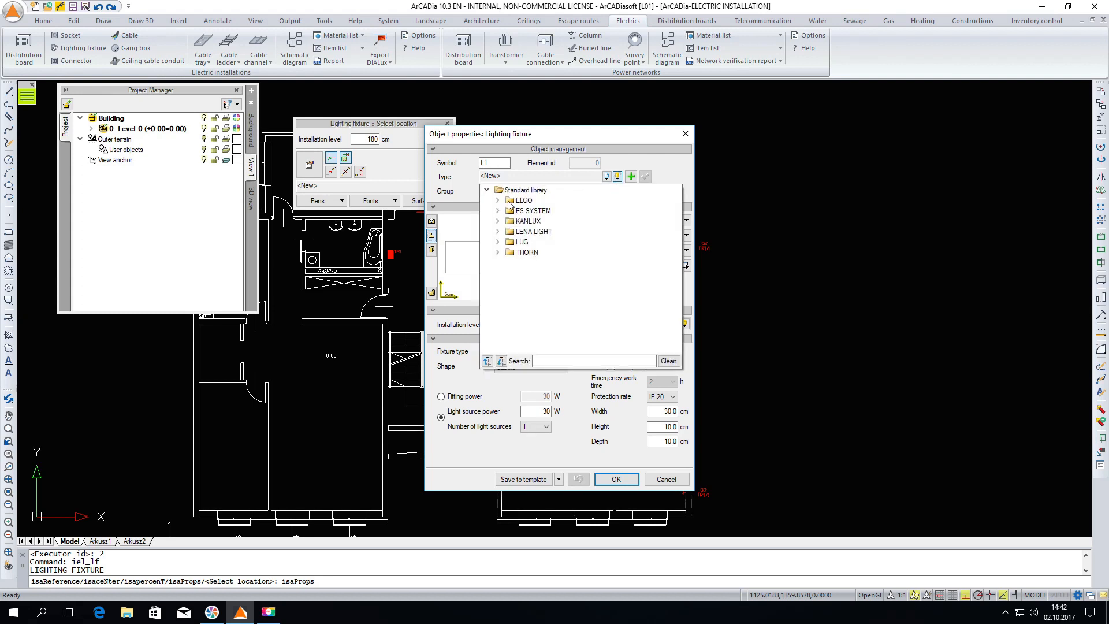
{"action": "left_click", "coordinate": [498, 210]}
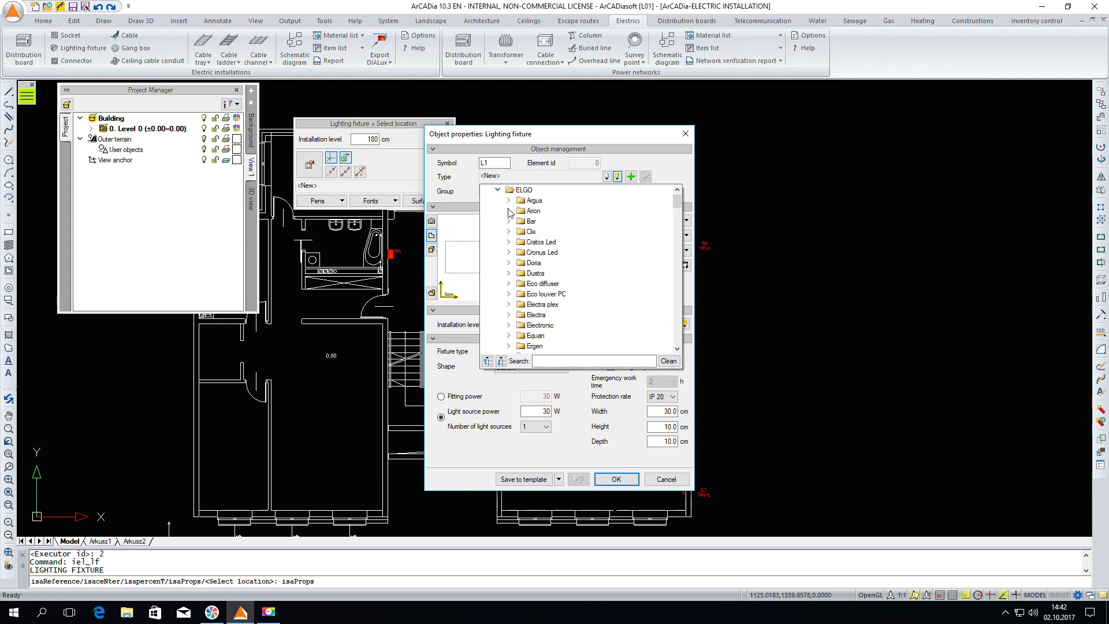
{"action": "left_click", "coordinate": [509, 231]}
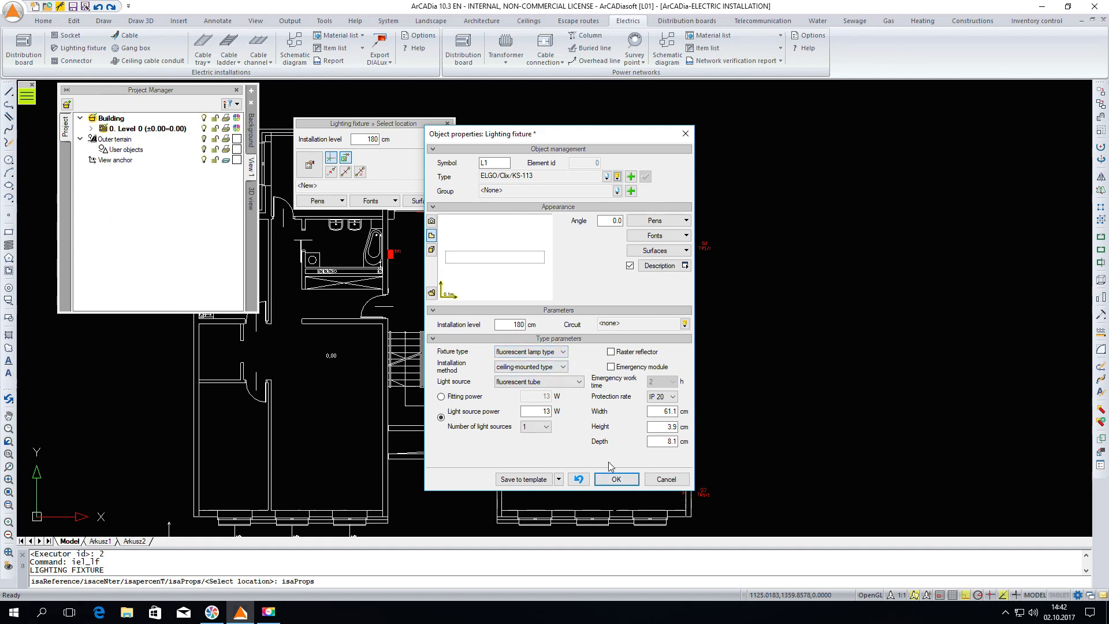
{"action": "left_click", "coordinate": [614, 478]}
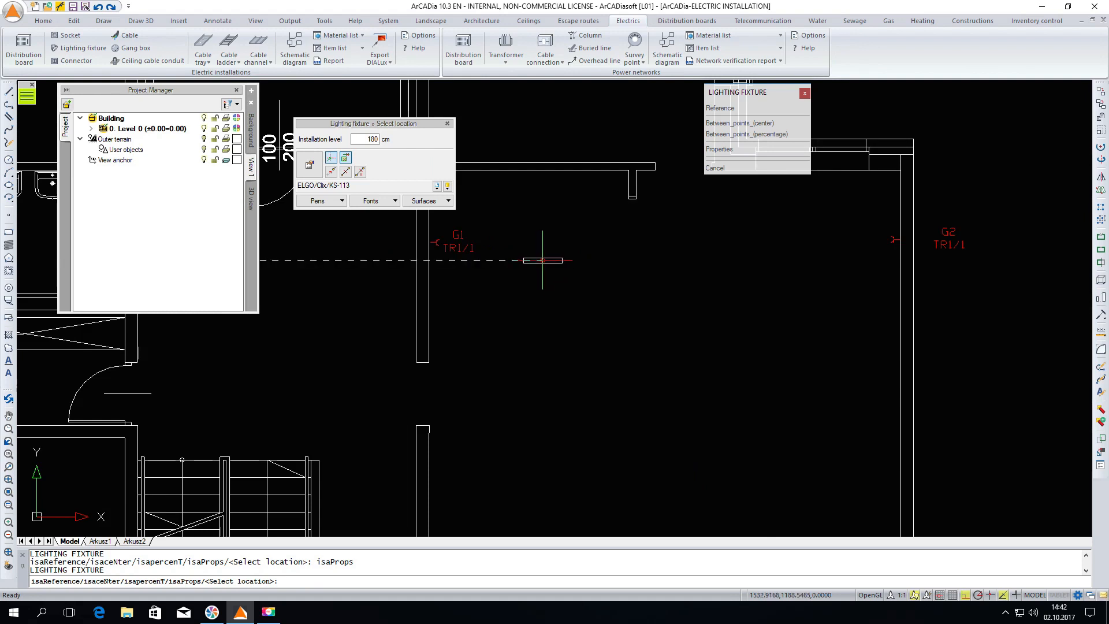
Insert fixture L1 in the large room at 250 cm on circuit 2 (Lighting).
{"action": "left_click", "coordinate": [542, 259]}
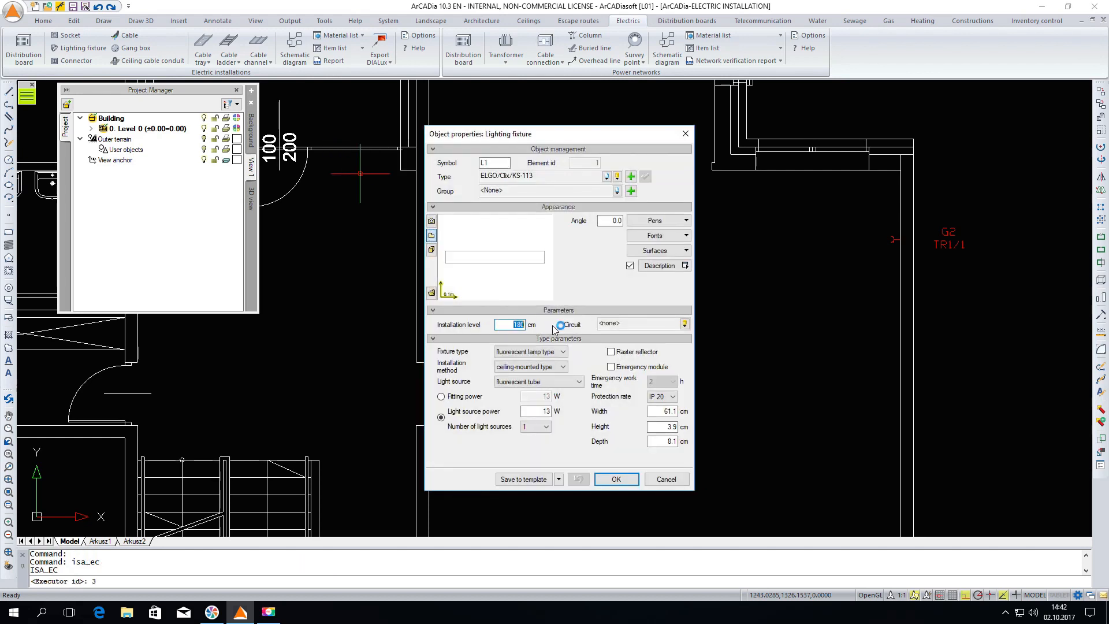
{"action": "type", "text": "250"}
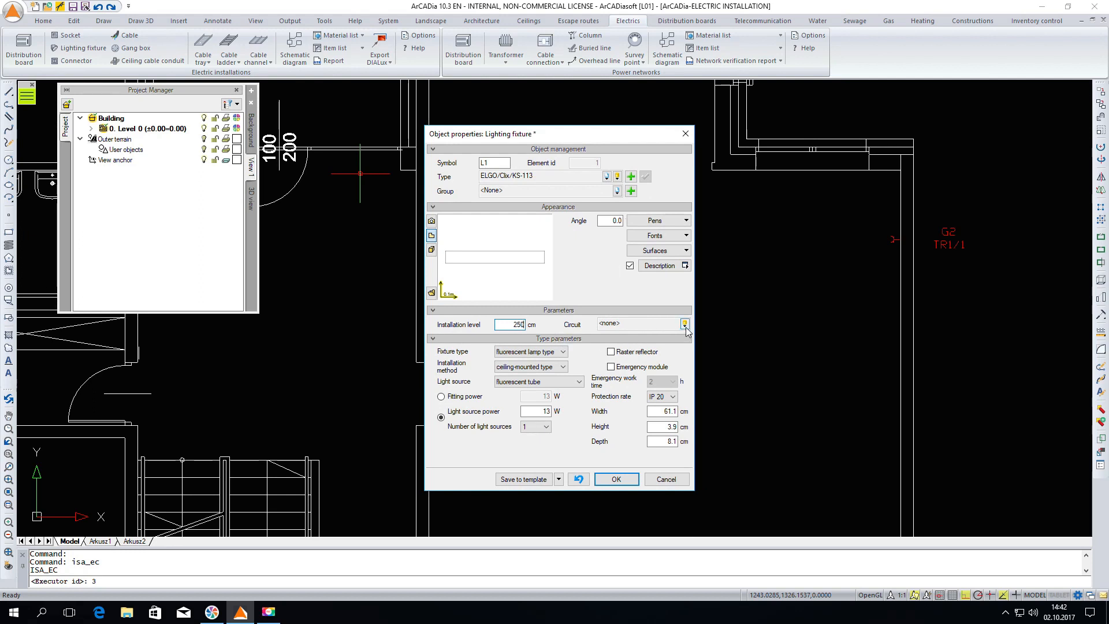
{"action": "left_click", "coordinate": [684, 324]}
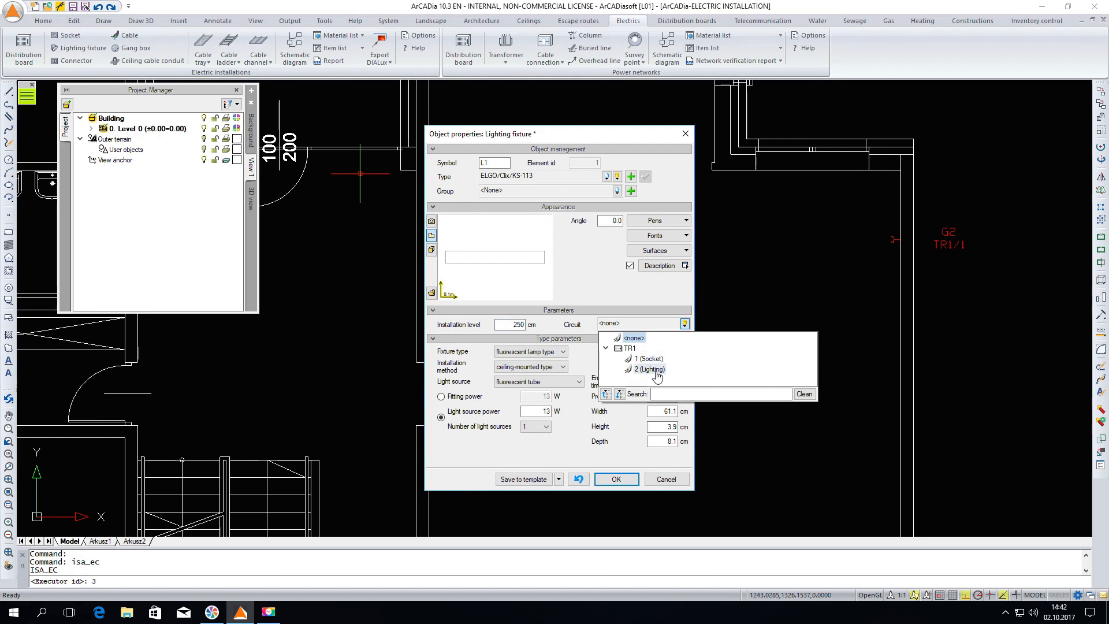
{"action": "left_click", "coordinate": [647, 369]}
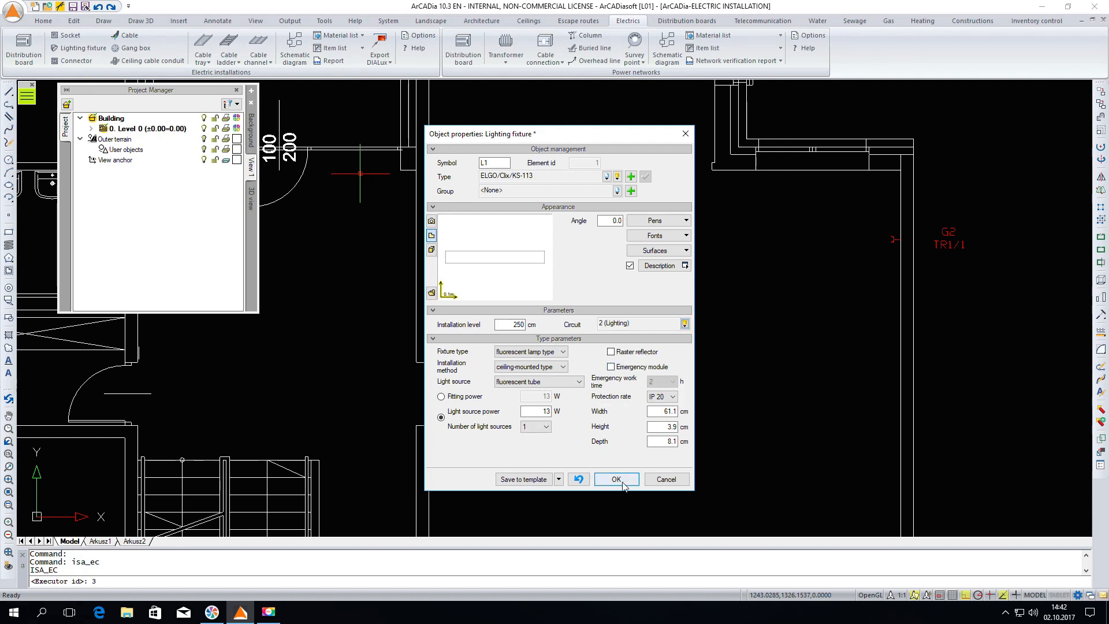
{"action": "left_click", "coordinate": [615, 479]}
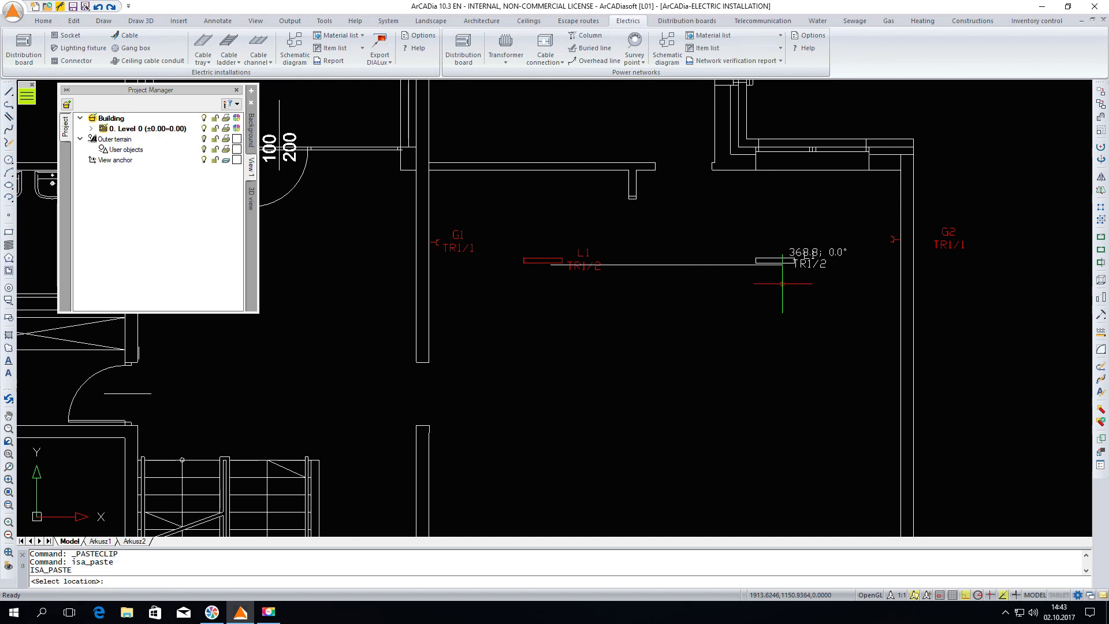
Paste copies of L1 with distances 3, 400 and 8 into a 2×3 grid.
{"action": "type", "text": "3"}
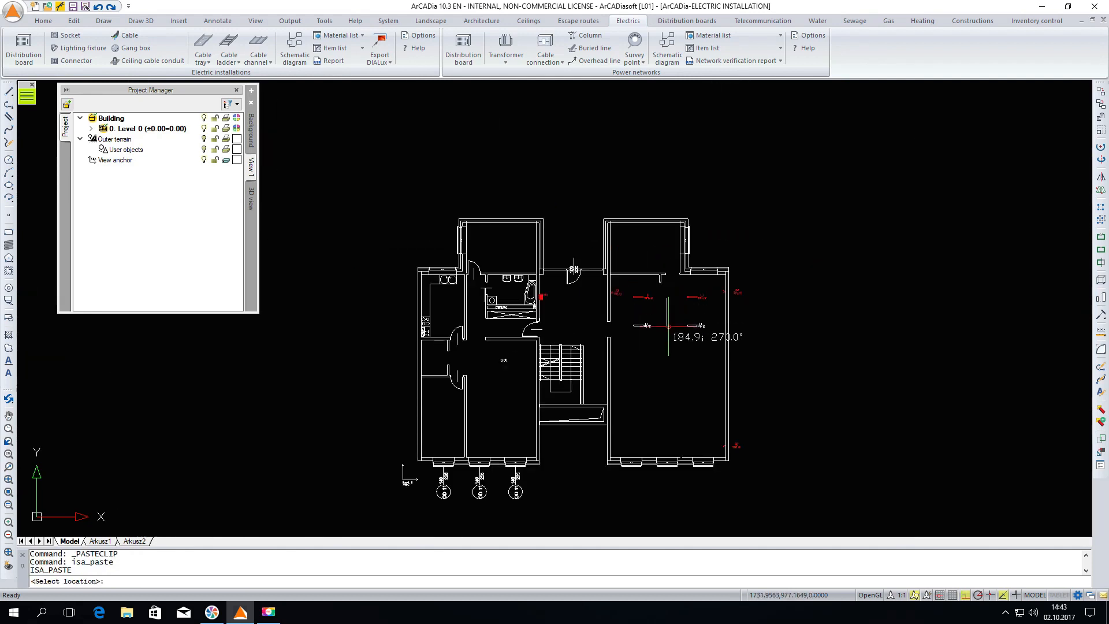
{"action": "type", "text": "400"}
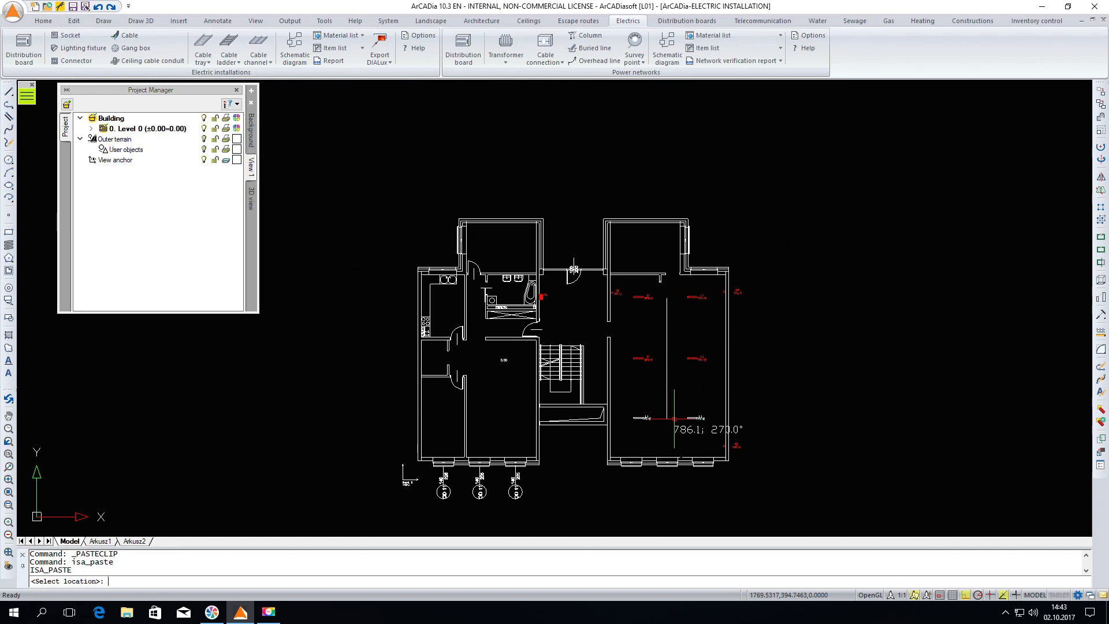
{"action": "type", "text": "8"}
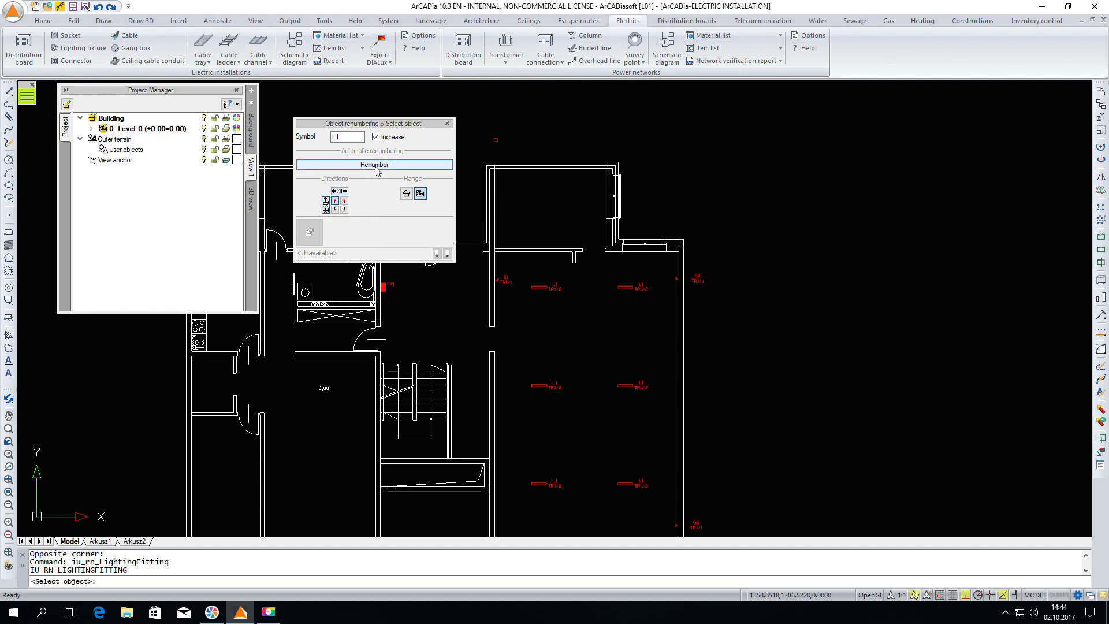
Renumber the six lighting fixtures sequentially as L1–L6 and close the tool.
{"action": "left_click", "coordinate": [374, 164]}
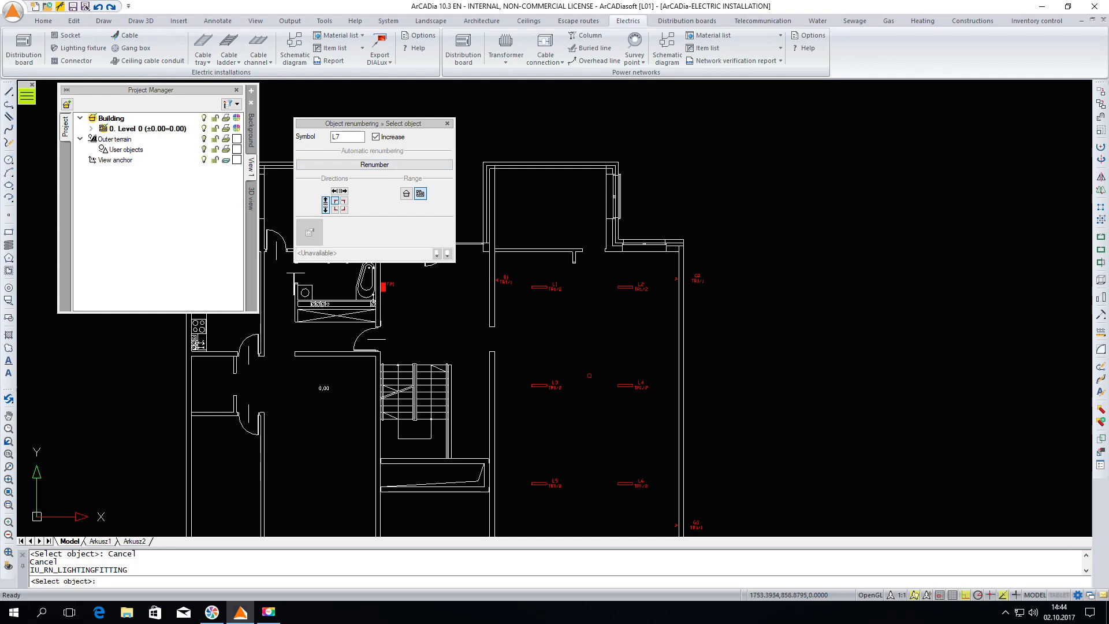
{"action": "left_click", "coordinate": [446, 123]}
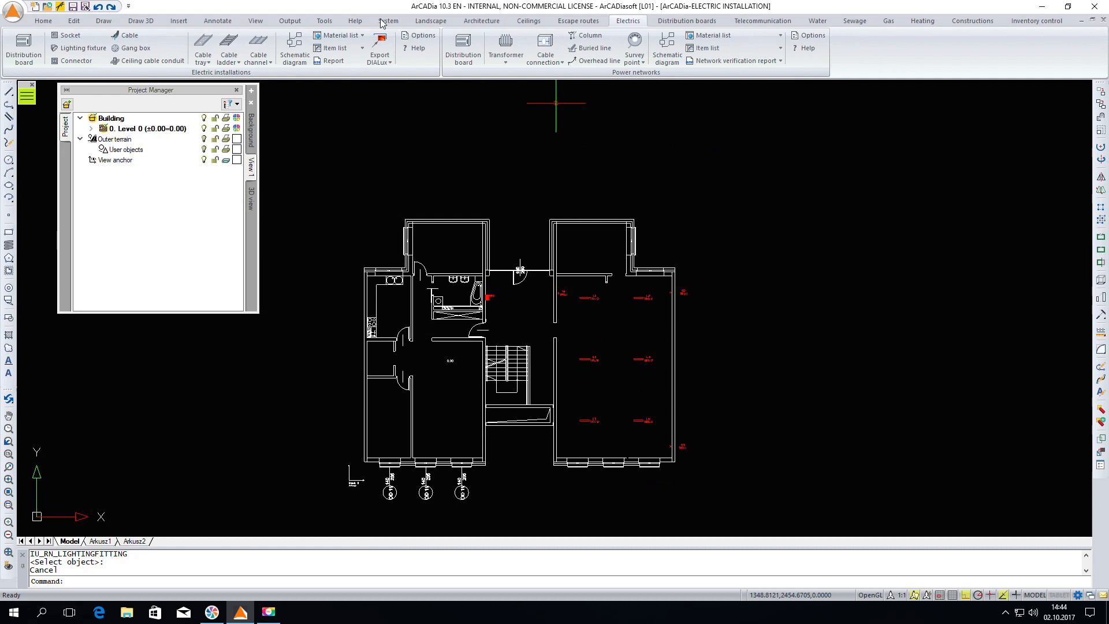
Insert the electric material list table to the right of the floor plan.
{"action": "left_click", "coordinate": [340, 35]}
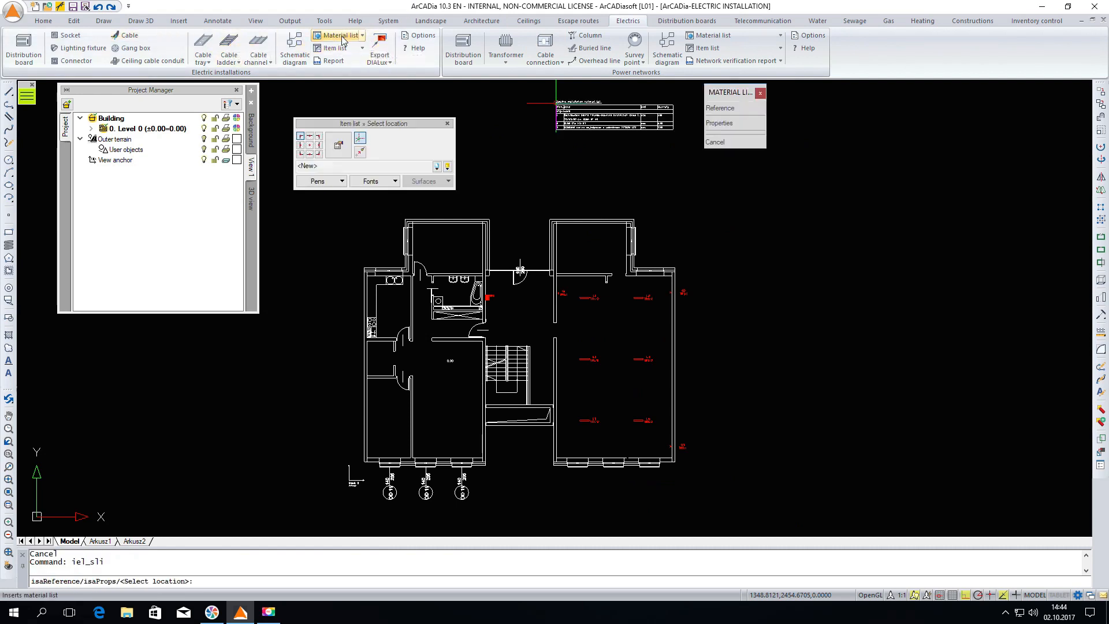
{"action": "left_click", "coordinate": [339, 35]}
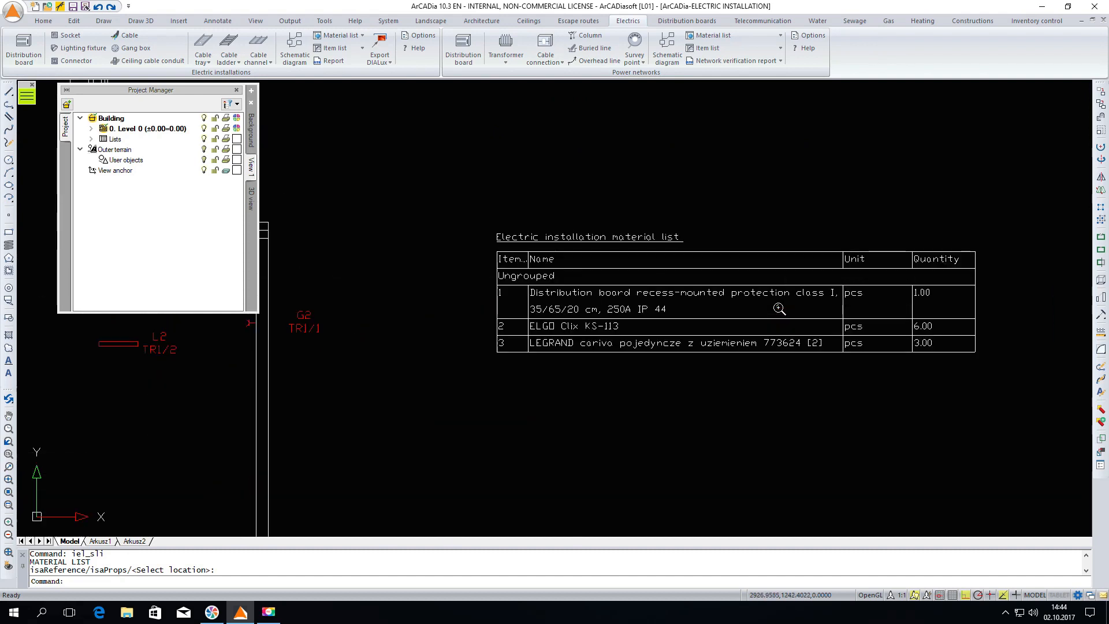
{"action": "mouse_move", "coordinate": [665, 336]}
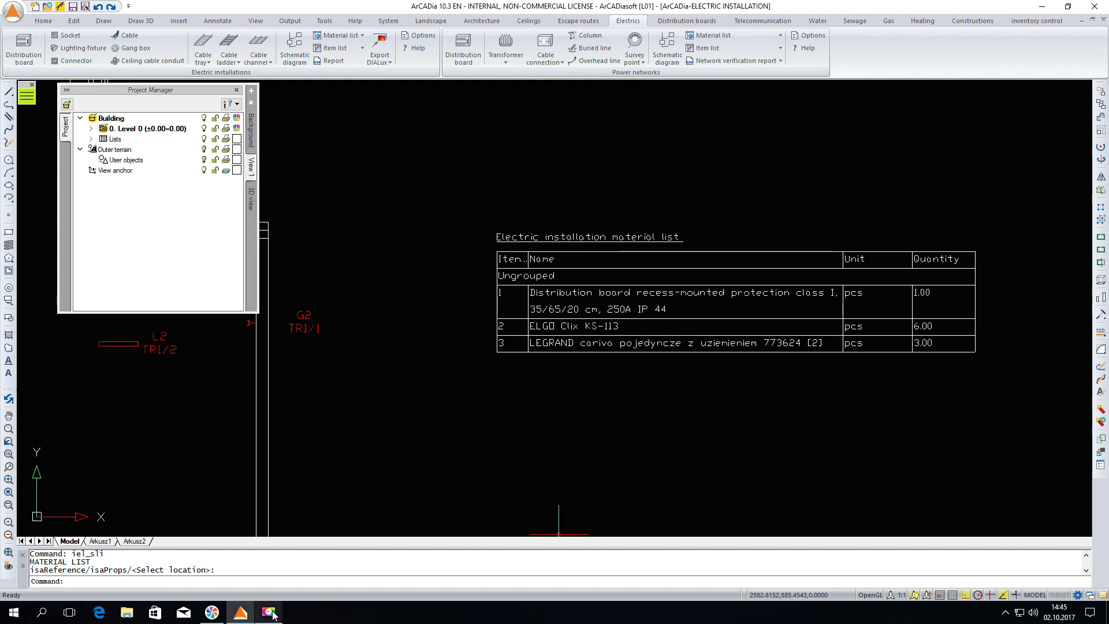
{"action": "left_click", "coordinate": [271, 612]}
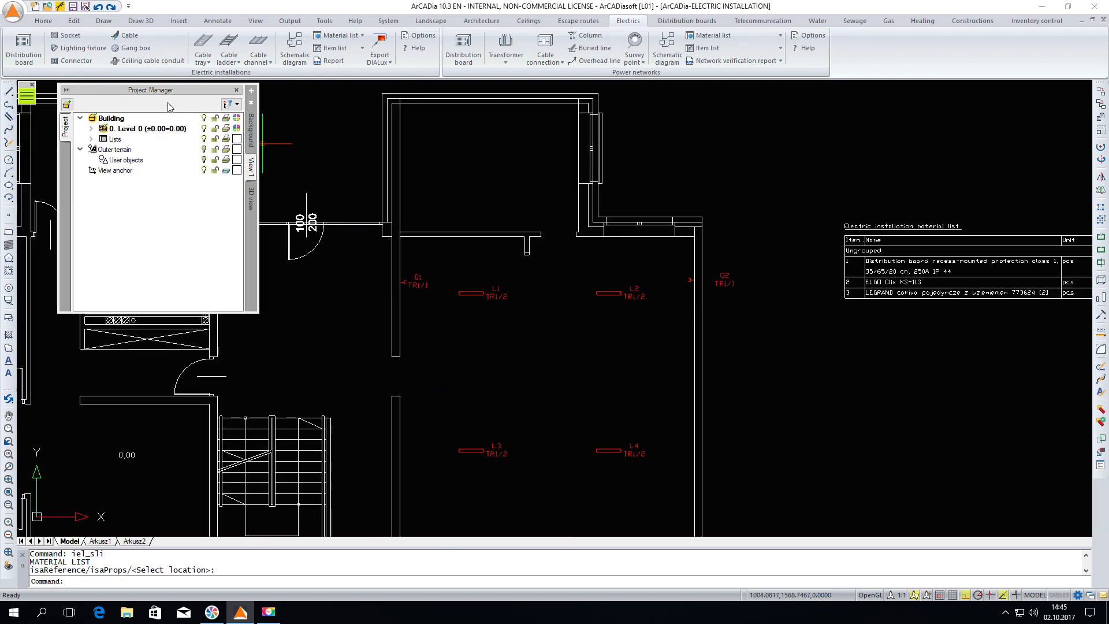
Pick a LEGRAND Auno switch at 110 cm from the library to insert.
{"action": "left_click", "coordinate": [76, 60]}
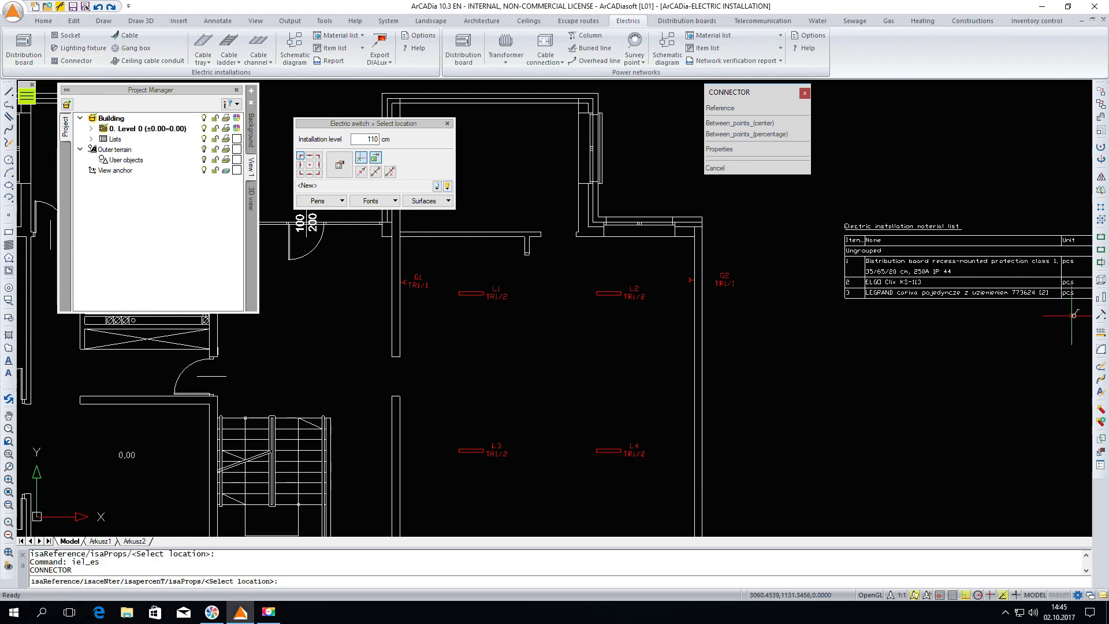
{"action": "mouse_move", "coordinate": [318, 103]}
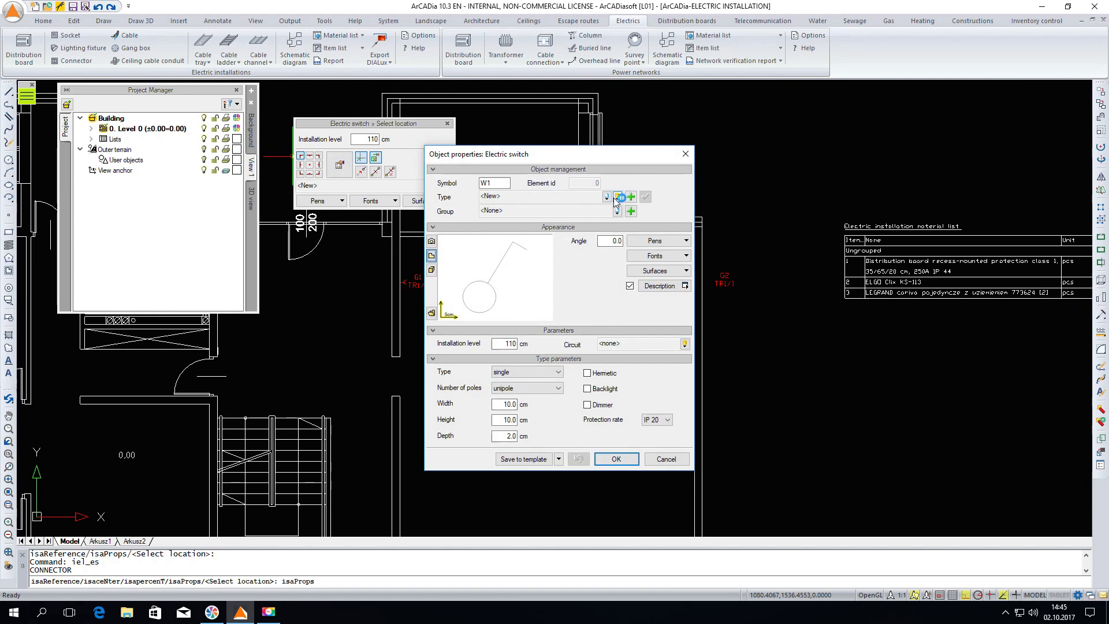
{"action": "left_click", "coordinate": [606, 196]}
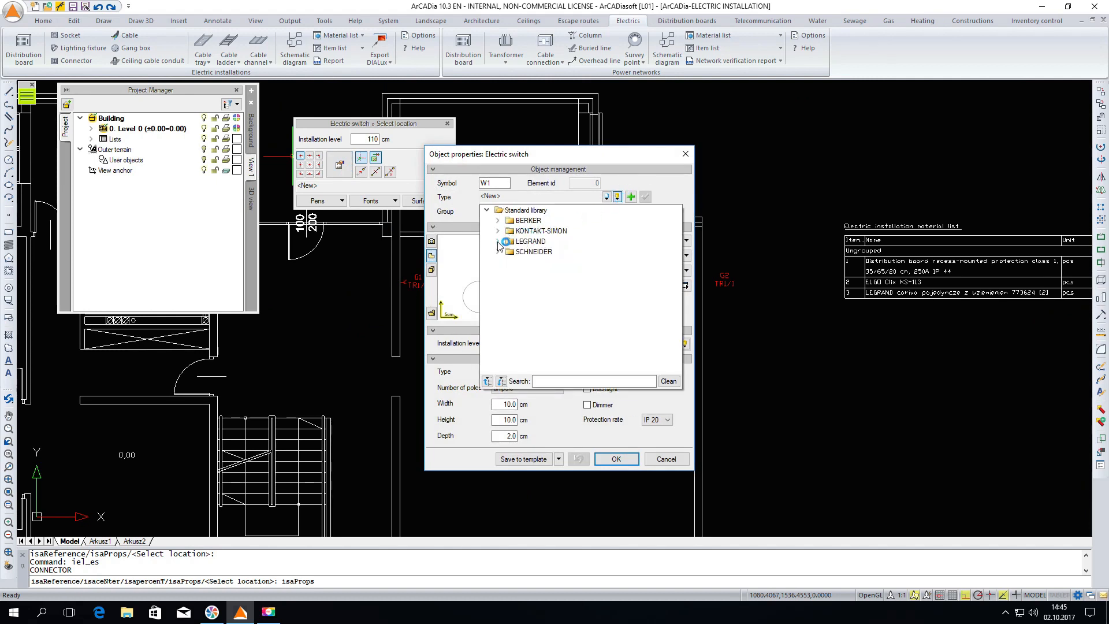
{"action": "left_click", "coordinate": [499, 240]}
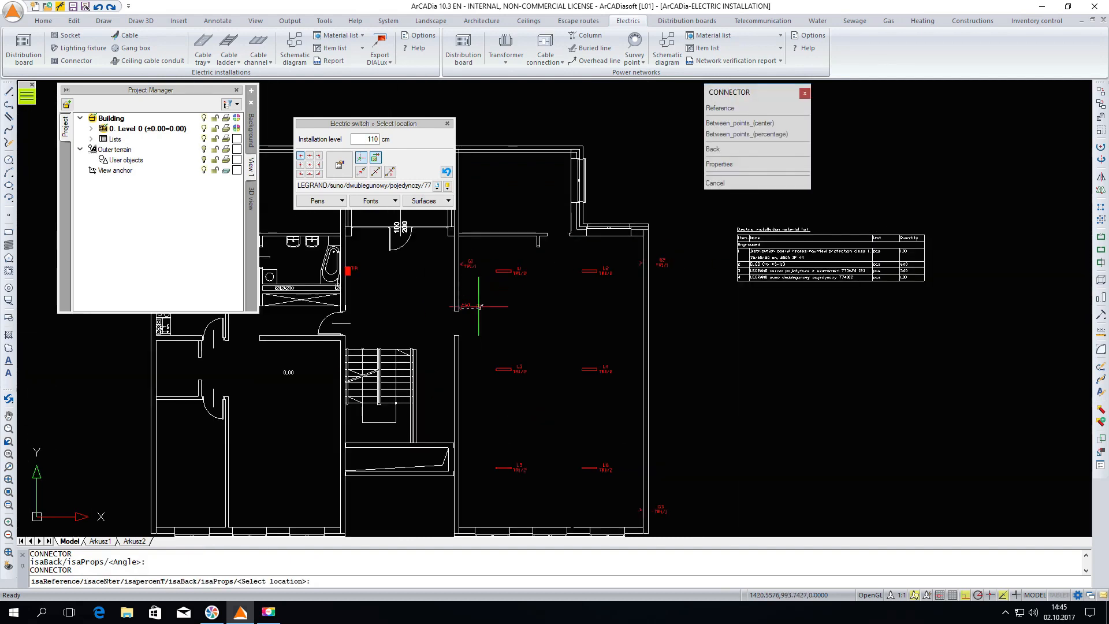
{"action": "mouse_move", "coordinate": [343, 328]}
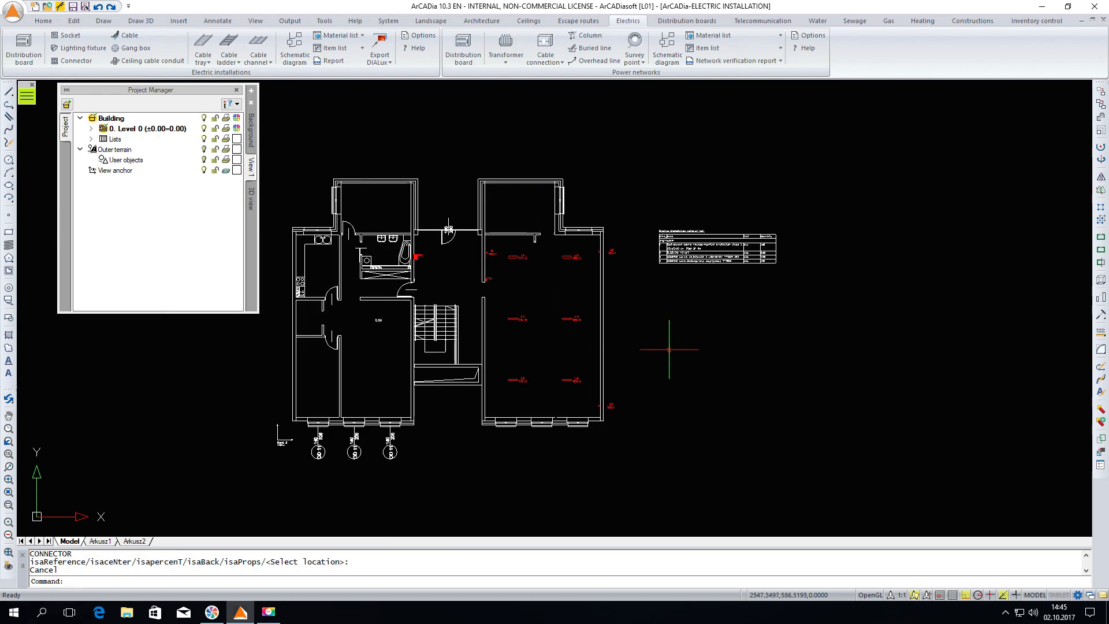
{"action": "mouse_move", "coordinate": [333, 60]}
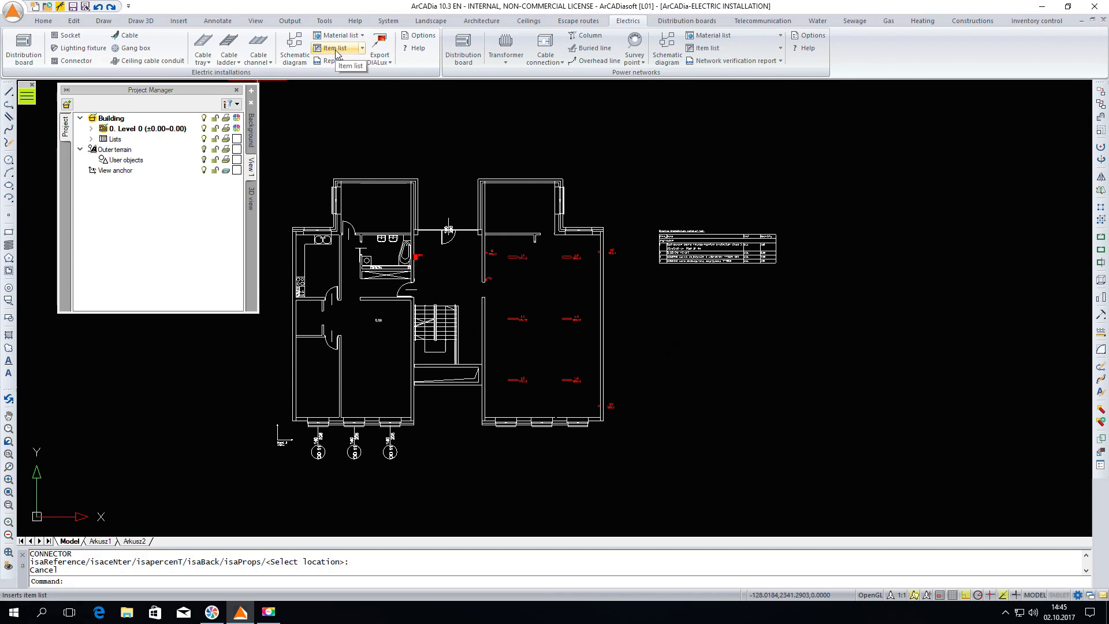
Insert the electric installation item list table beside the floor plan.
{"action": "left_click", "coordinate": [333, 47]}
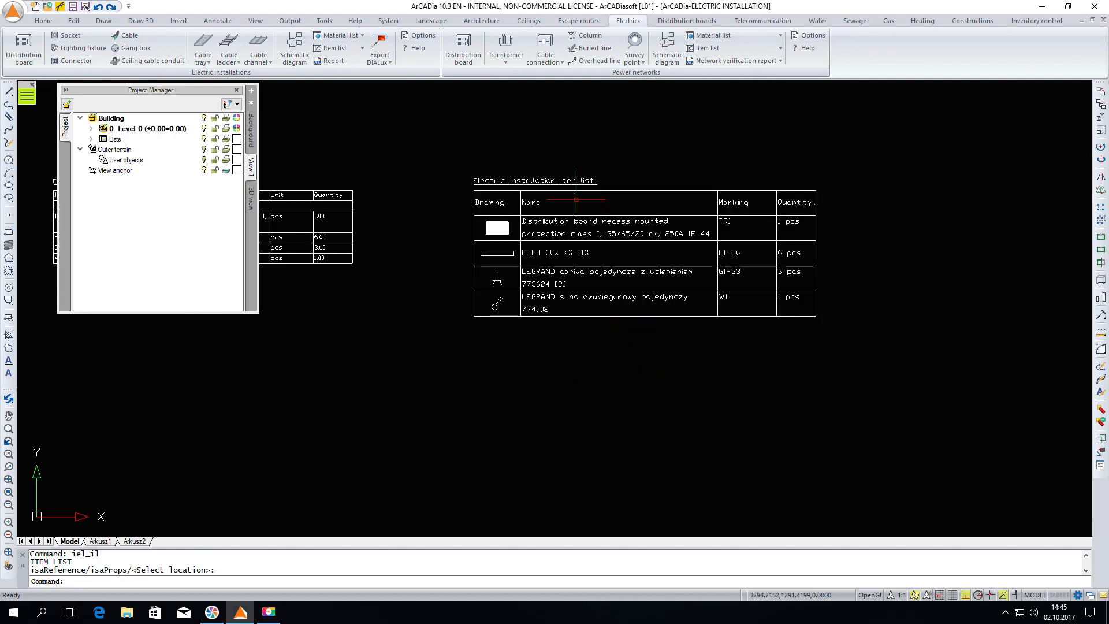
{"action": "mouse_move", "coordinate": [689, 324]}
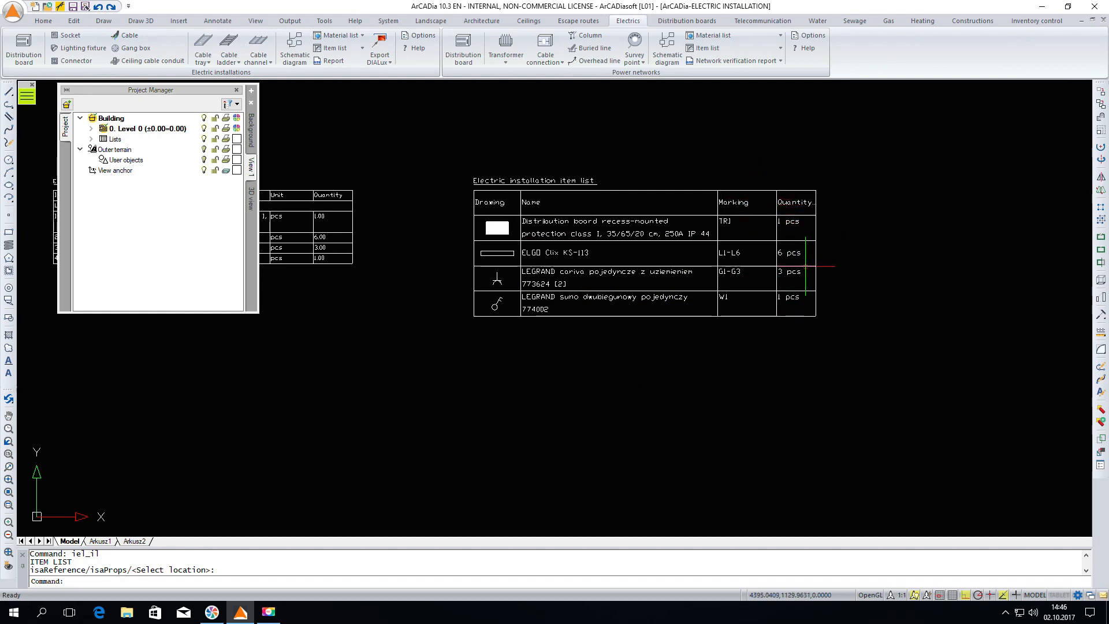
{"action": "mouse_move", "coordinate": [803, 307]}
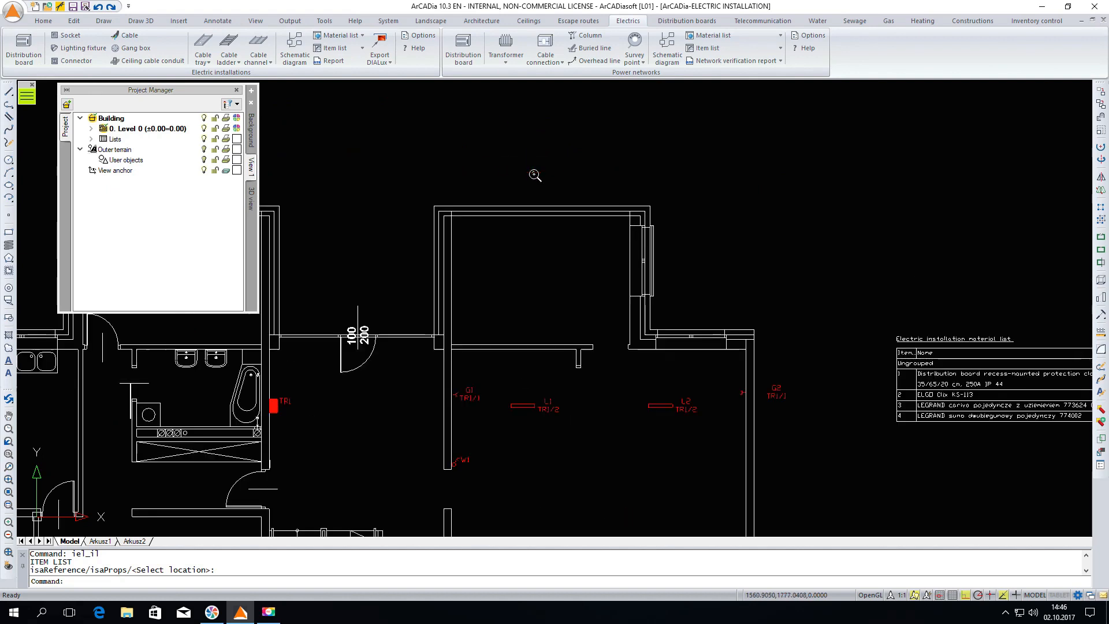
Place distribution boards TR2 and TR3 on the upper wall and adjust their level.
{"action": "left_click", "coordinate": [23, 49]}
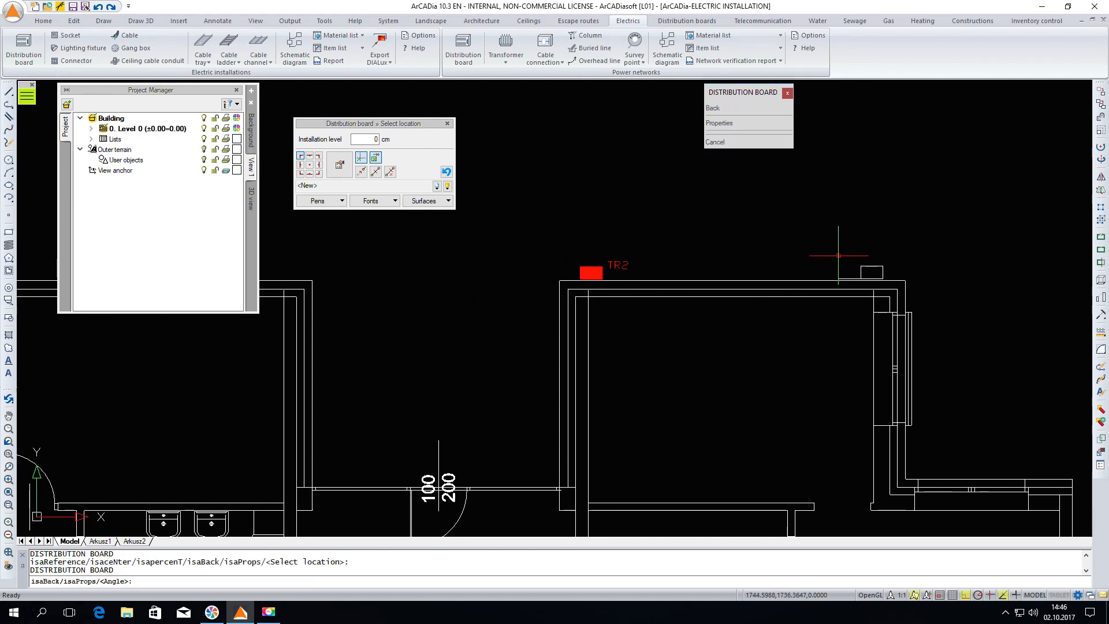
{"action": "left_click", "coordinate": [838, 254]}
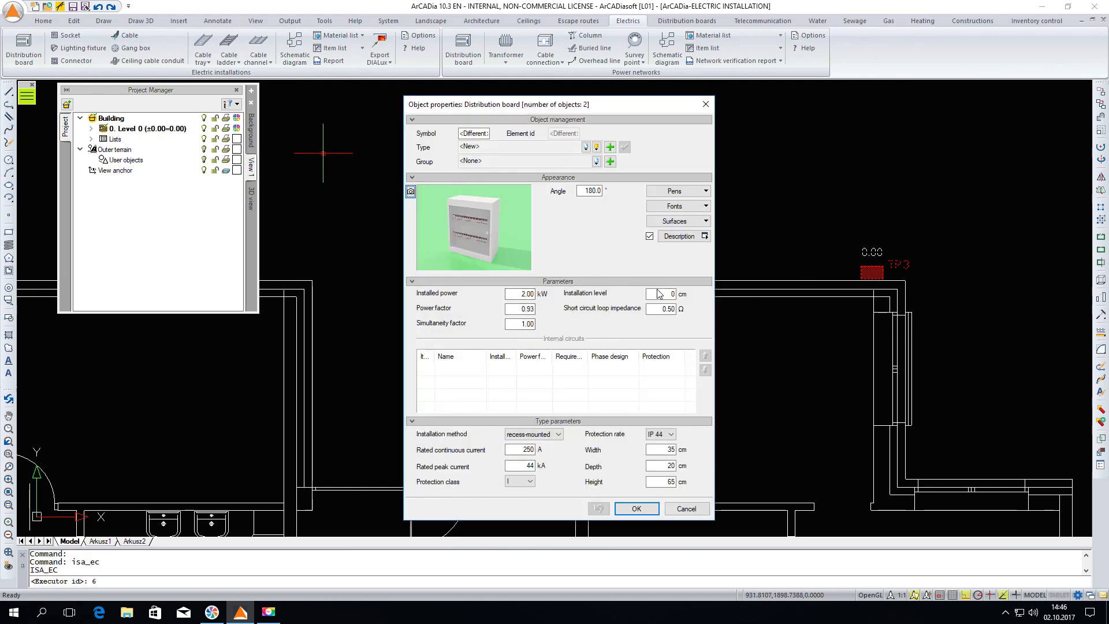
{"action": "left_click", "coordinate": [659, 294]}
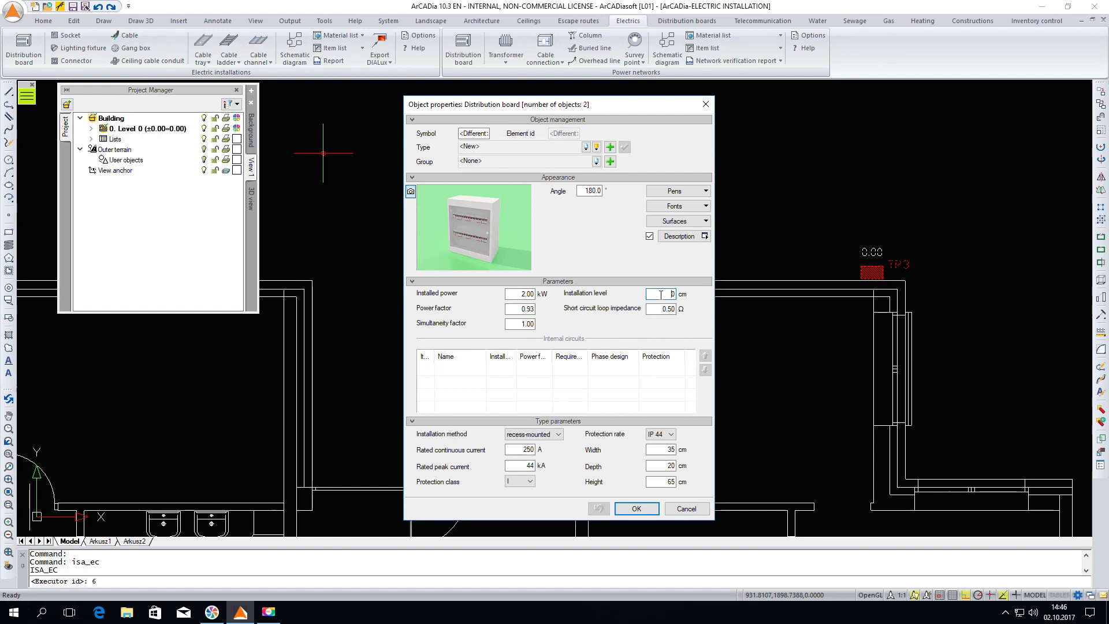
{"action": "left_click", "coordinate": [635, 508]}
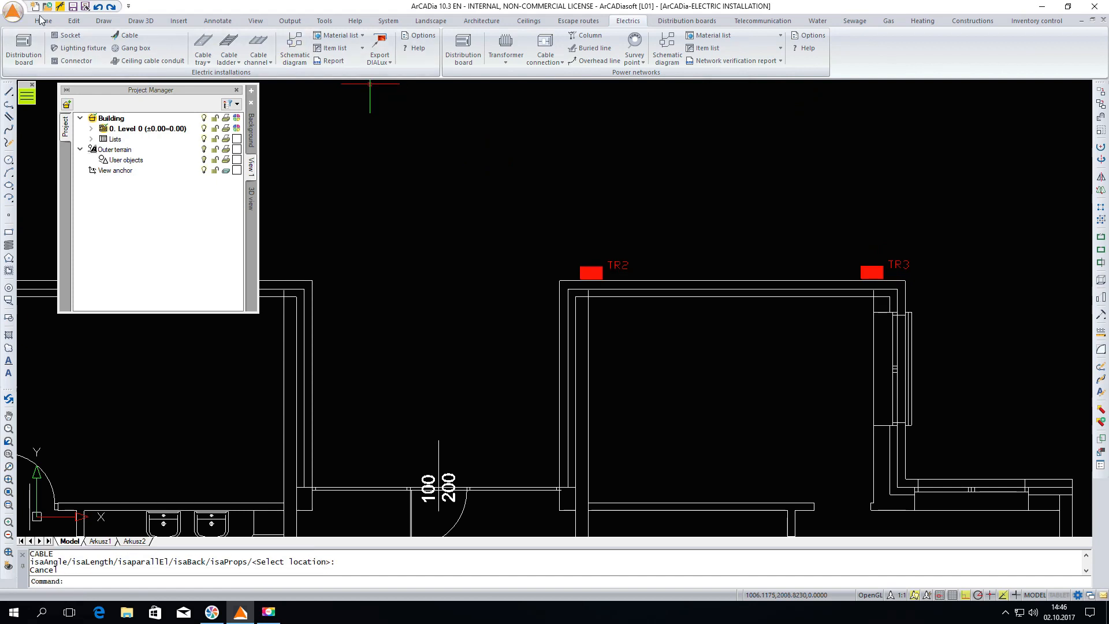
{"action": "mouse_move", "coordinate": [130, 35]}
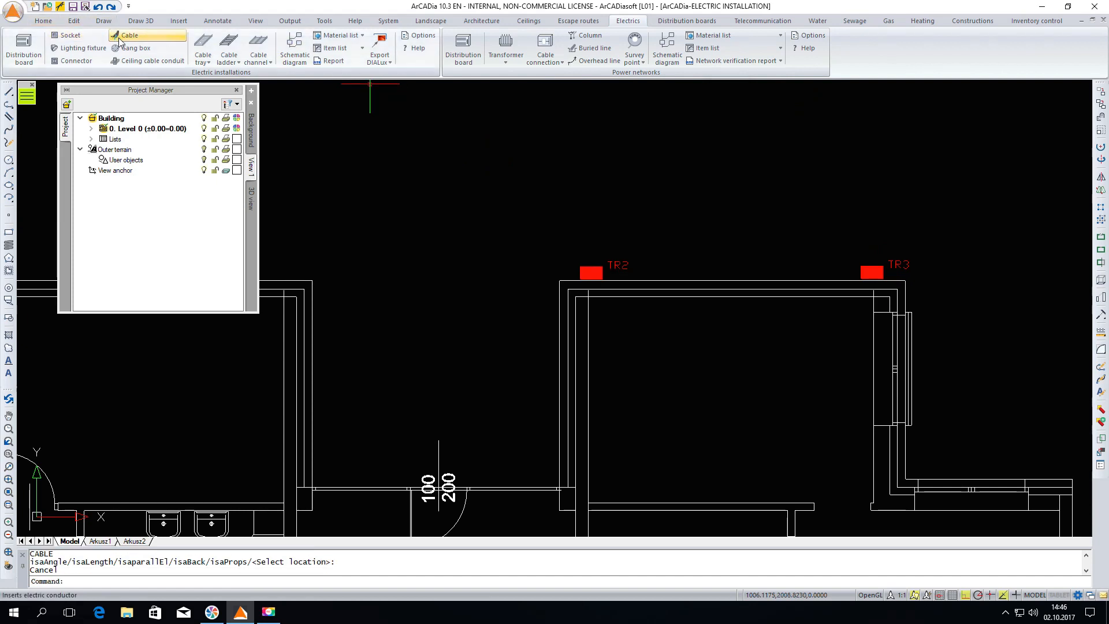
Start a cable at 250 cm installation level along the upper wall.
{"action": "left_click", "coordinate": [129, 36]}
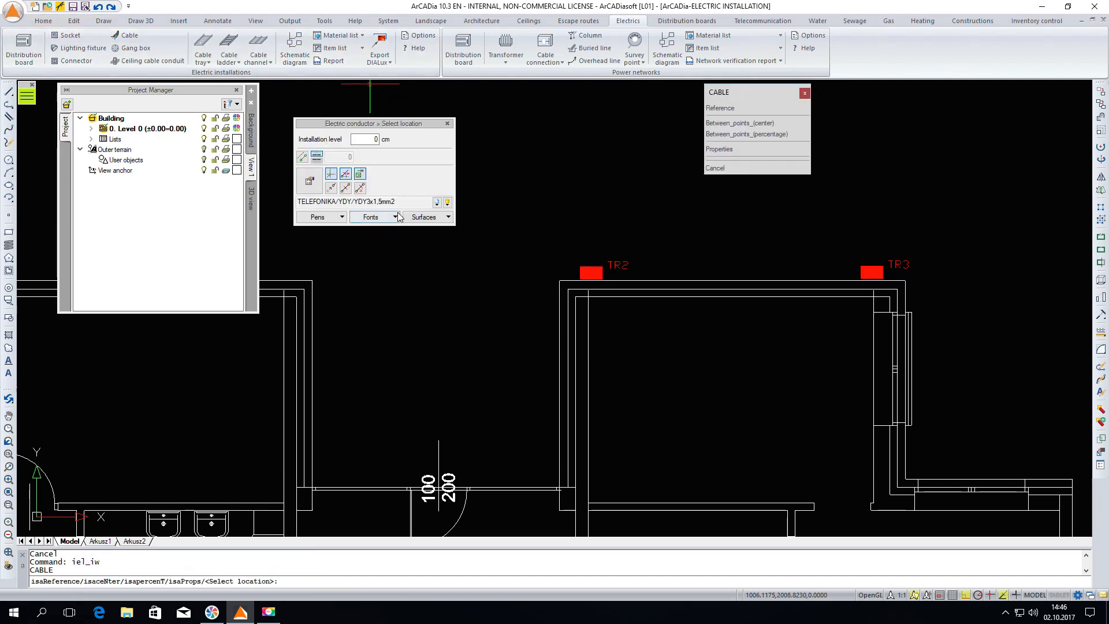
{"action": "left_click", "coordinate": [363, 139]}
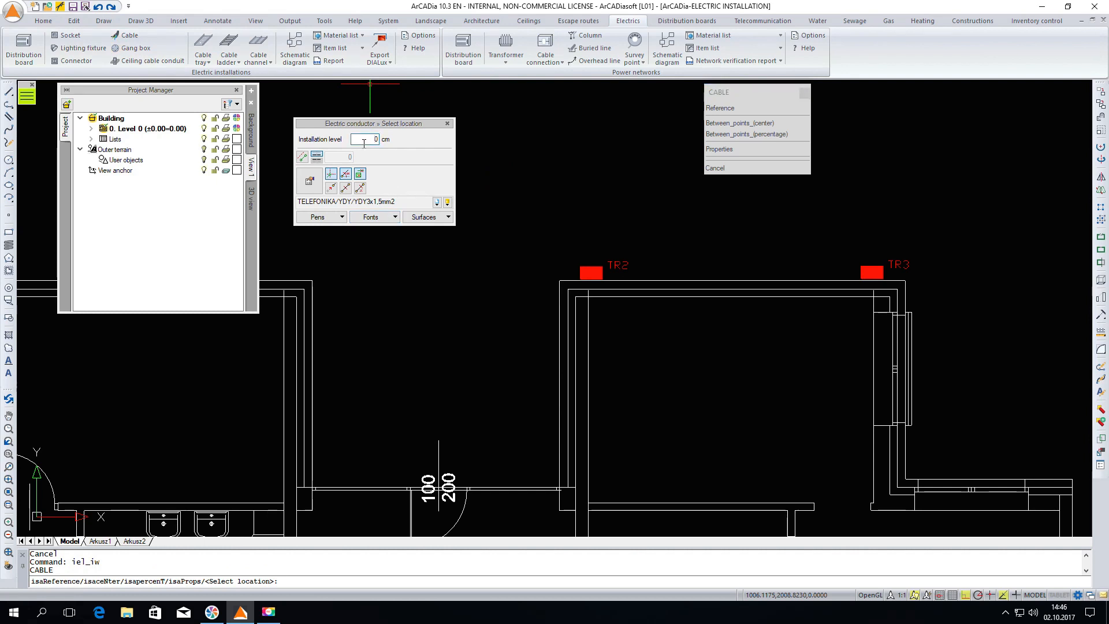
{"action": "type", "text": "250"}
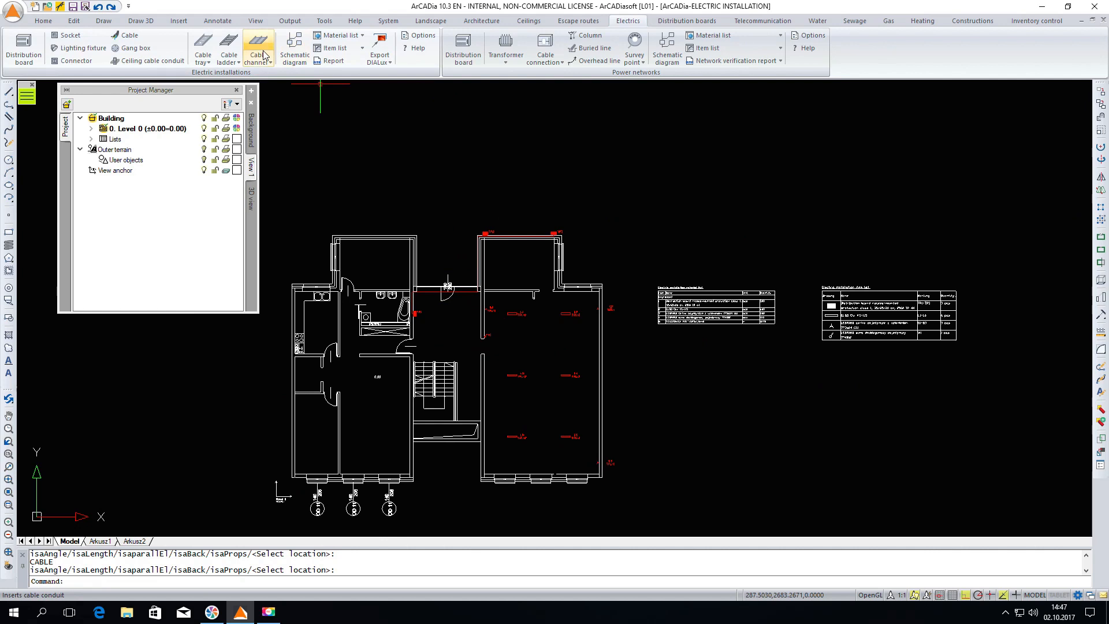
Generate the schematic diagram from the main distribution board and place it above the plan.
{"action": "left_click", "coordinate": [294, 49]}
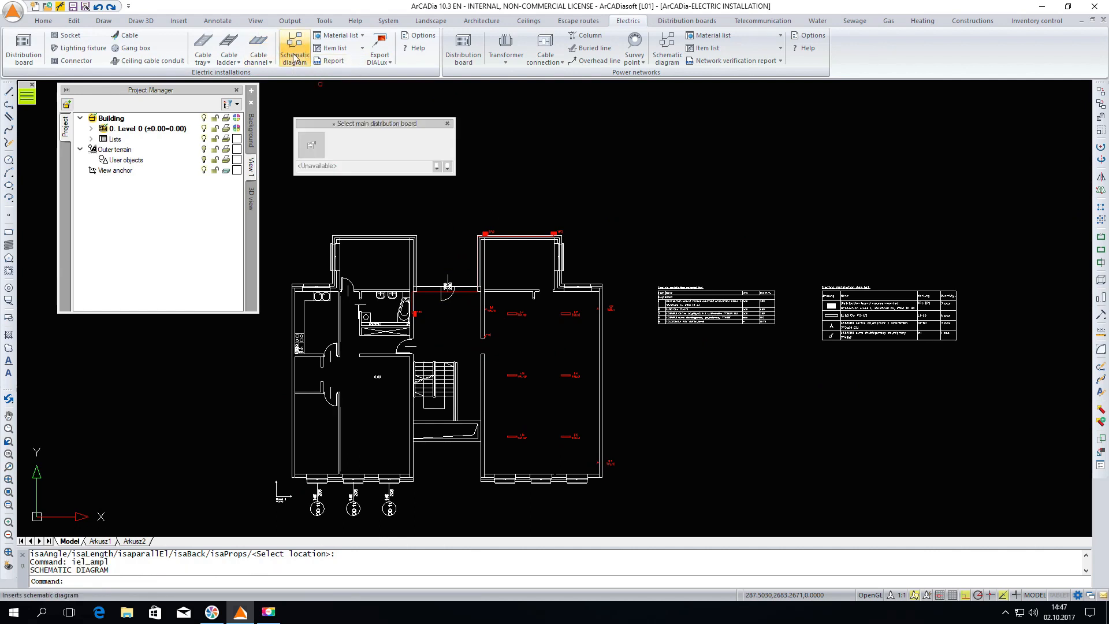
{"action": "left_click", "coordinate": [294, 48]}
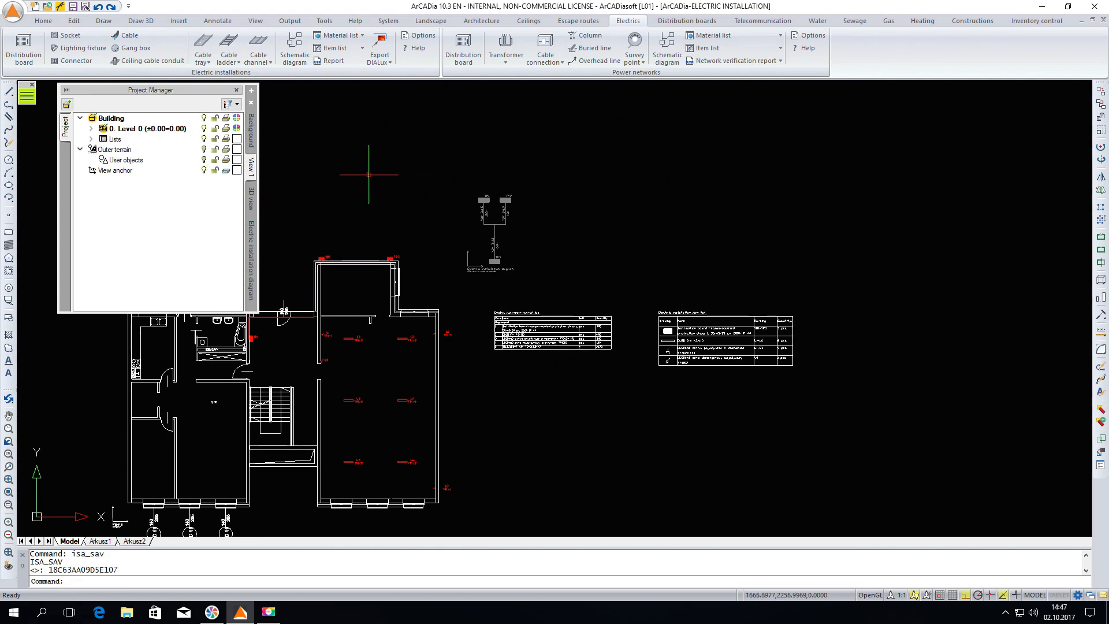
{"action": "mouse_move", "coordinate": [331, 61]}
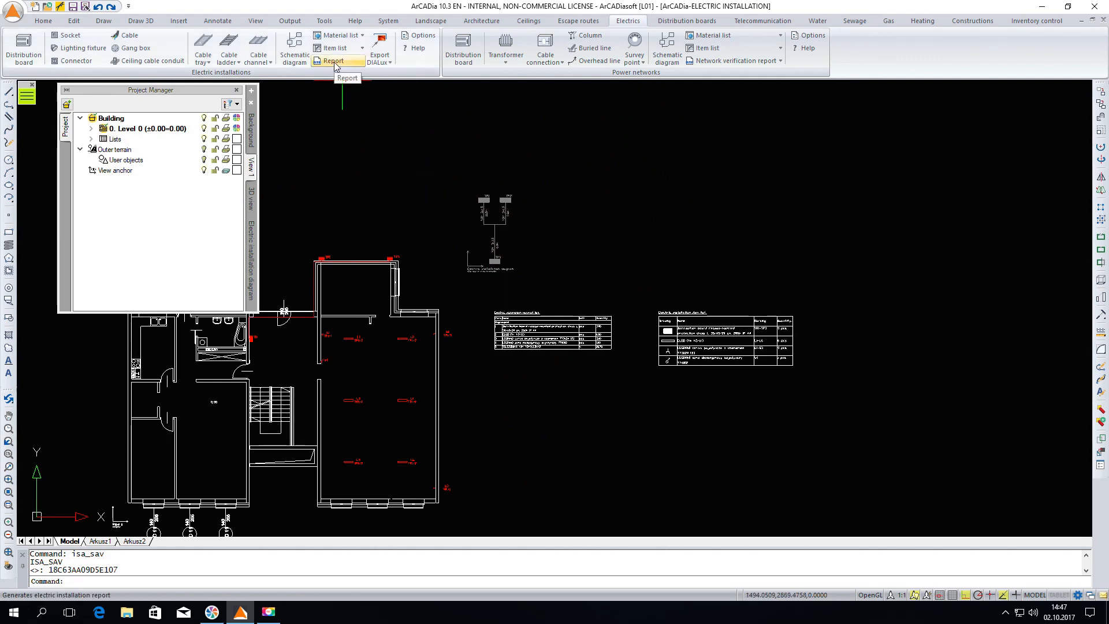
Open the circuit report excluding TR2/1 and TR3/1, and export it as RTF.
{"action": "left_click", "coordinate": [331, 61]}
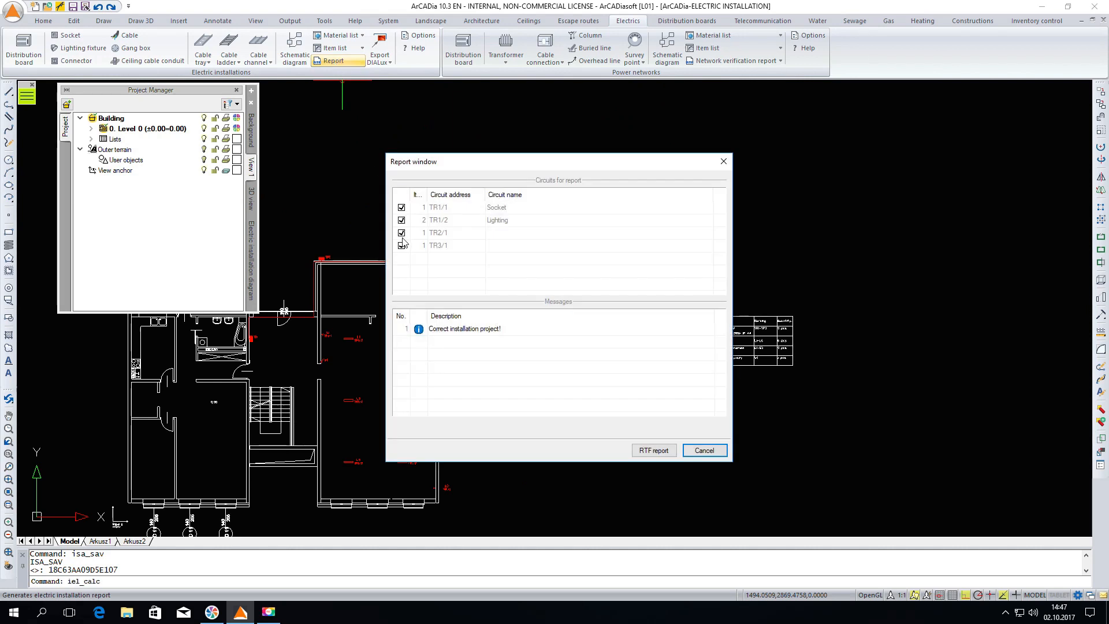
{"action": "left_click", "coordinate": [402, 246]}
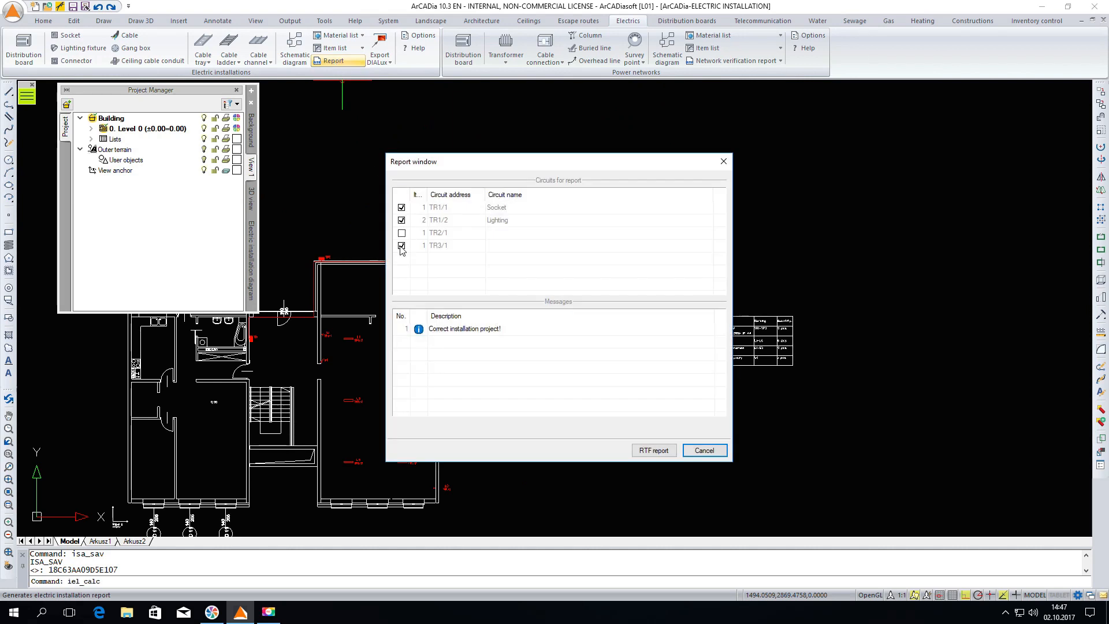
{"action": "left_click", "coordinate": [402, 246]}
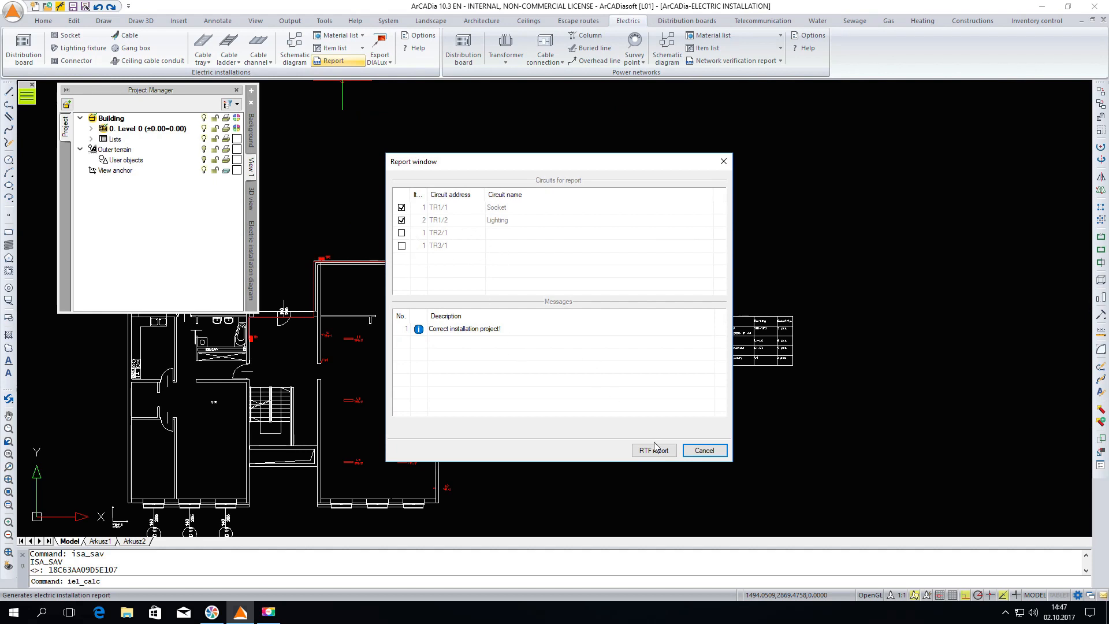
{"action": "left_click", "coordinate": [653, 451]}
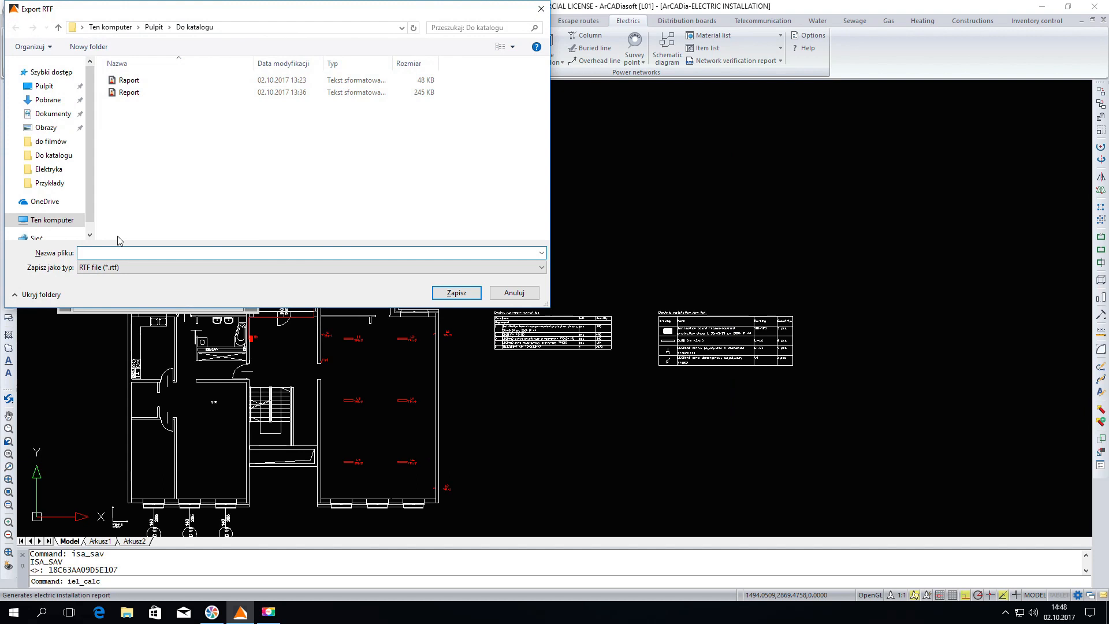
Export the circuit report as Report.rtf, opening its electric circuit list for TR1/1 and TR1/2.
{"action": "type", "text": "Report"}
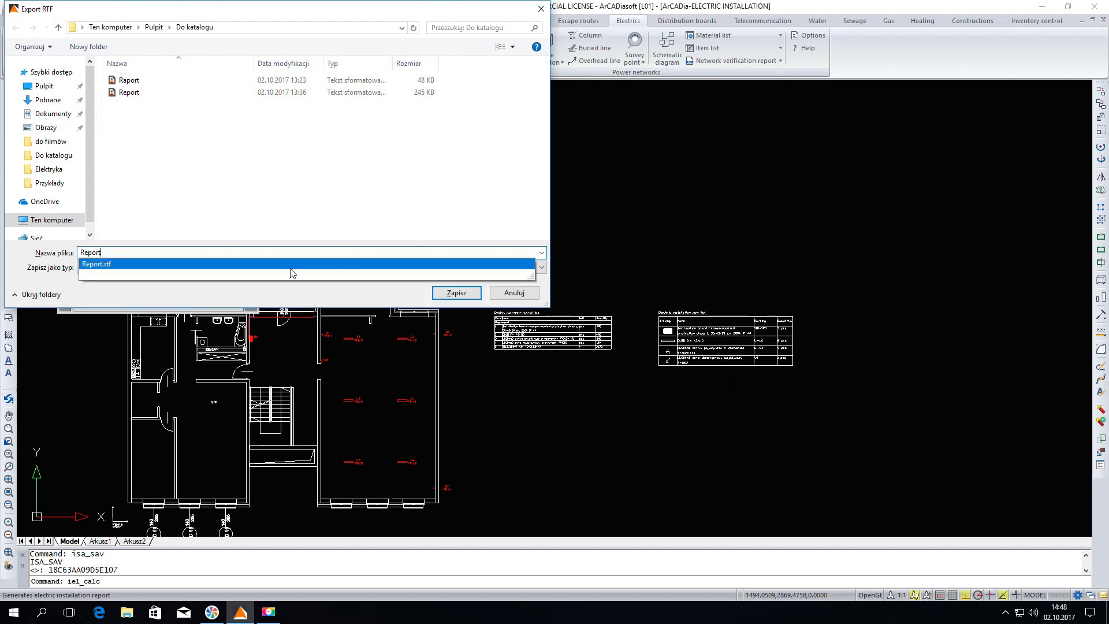
{"action": "left_click", "coordinate": [455, 293]}
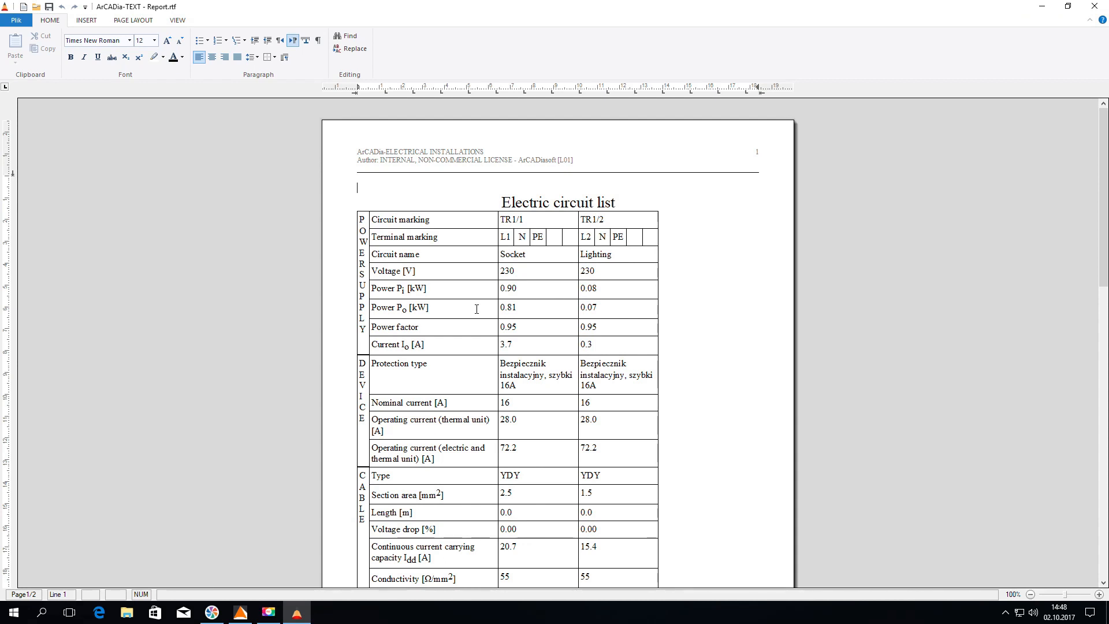
{"action": "mouse_move", "coordinate": [527, 192]}
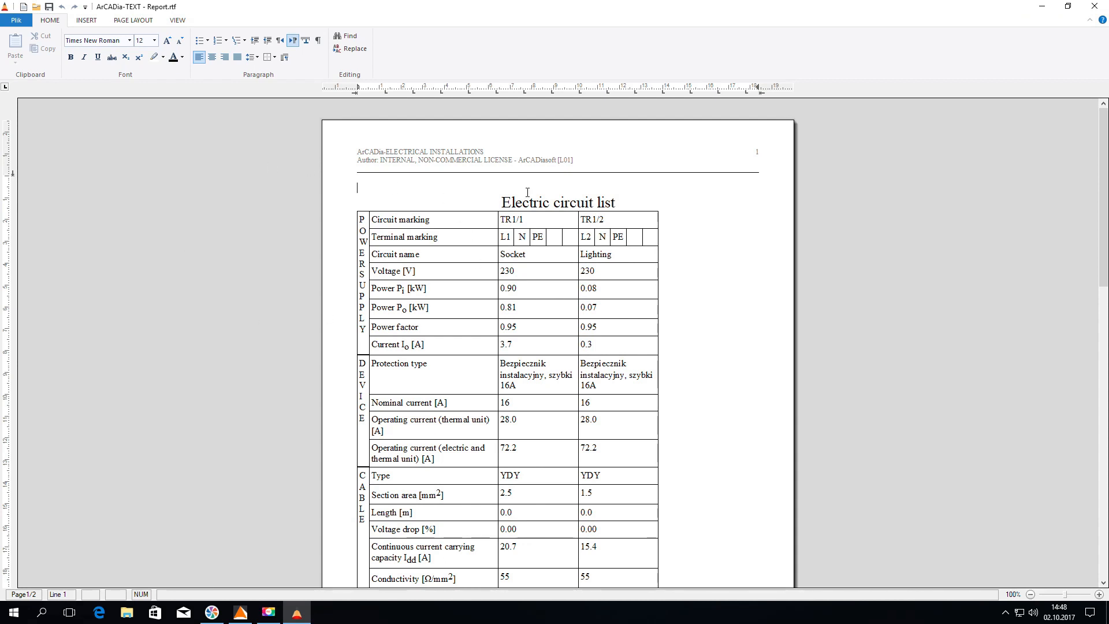